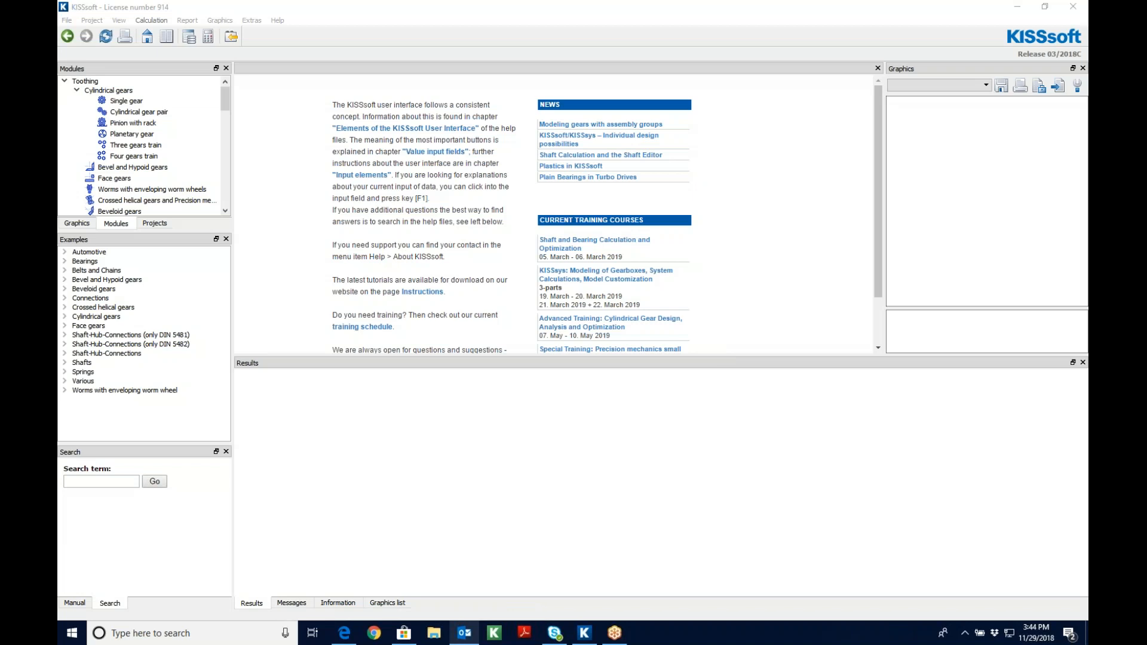
pyautogui.moveTo(468, 238)
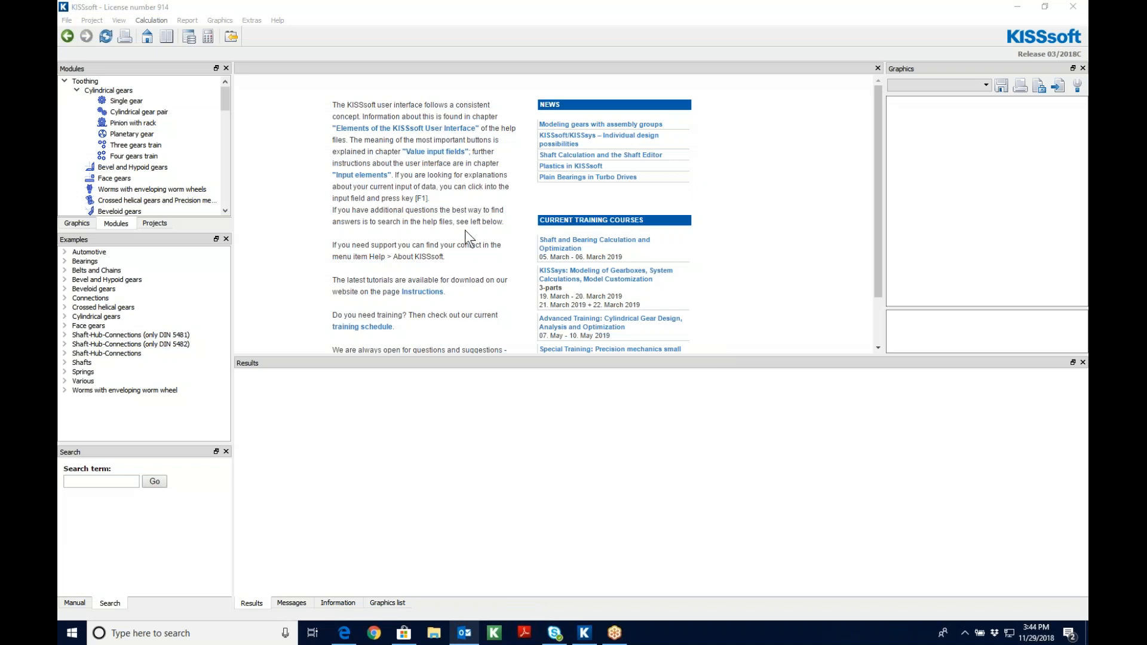
pyautogui.moveTo(394, 246)
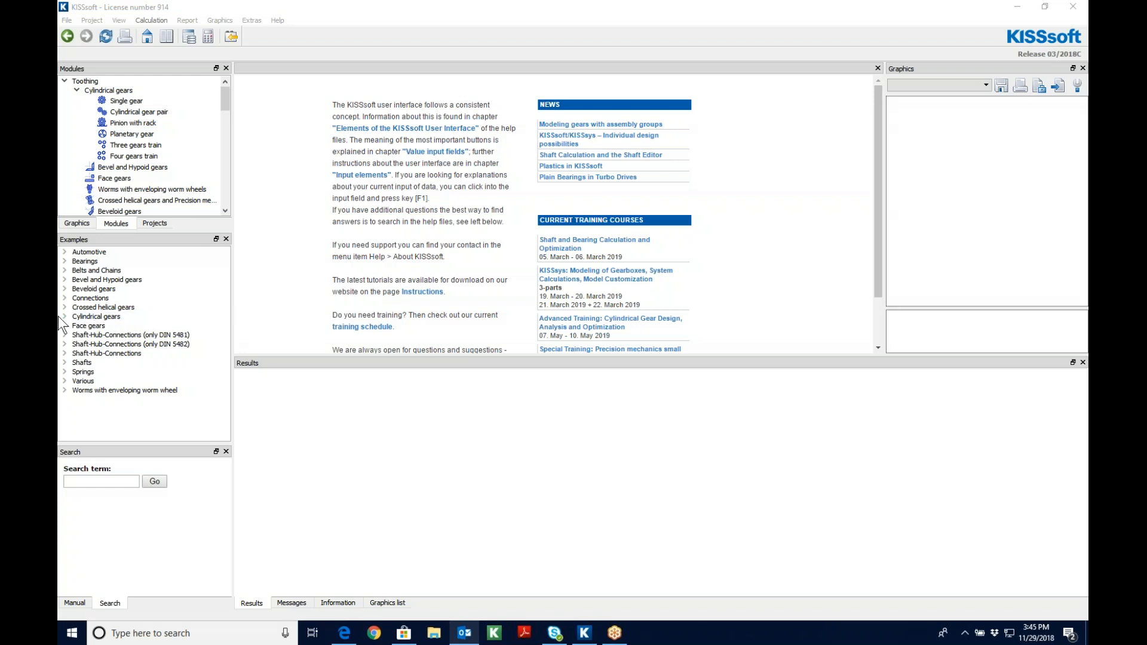
# - Open the RackPinion 1 example from the Cylindrical gears examples
pyautogui.click(128, 342)
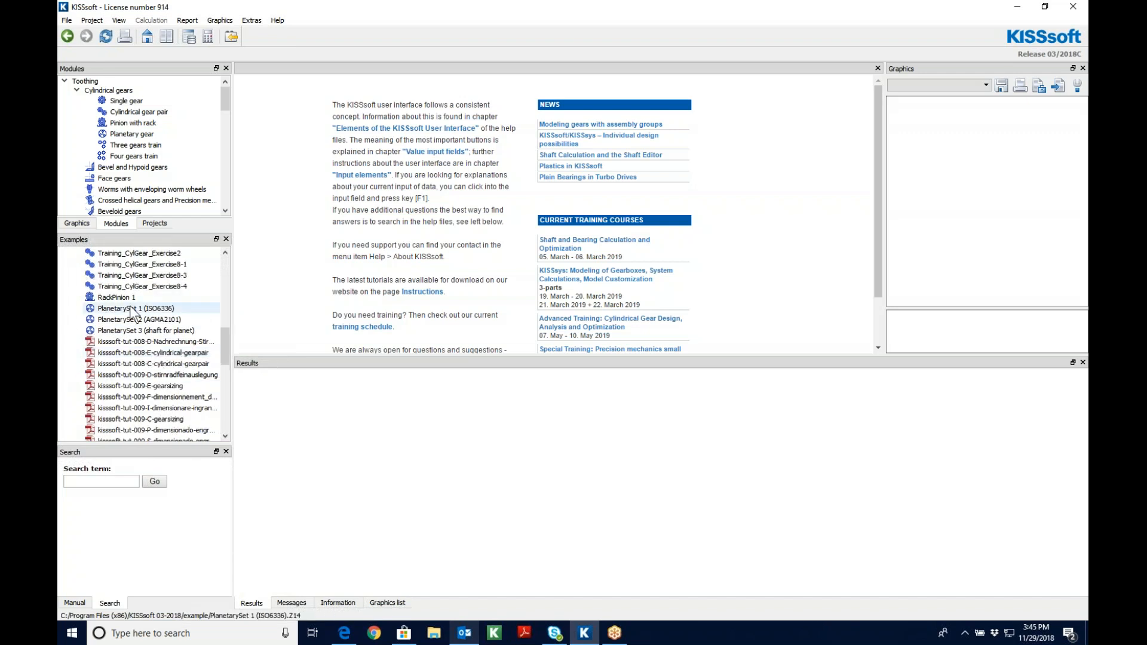
pyautogui.click(117, 297)
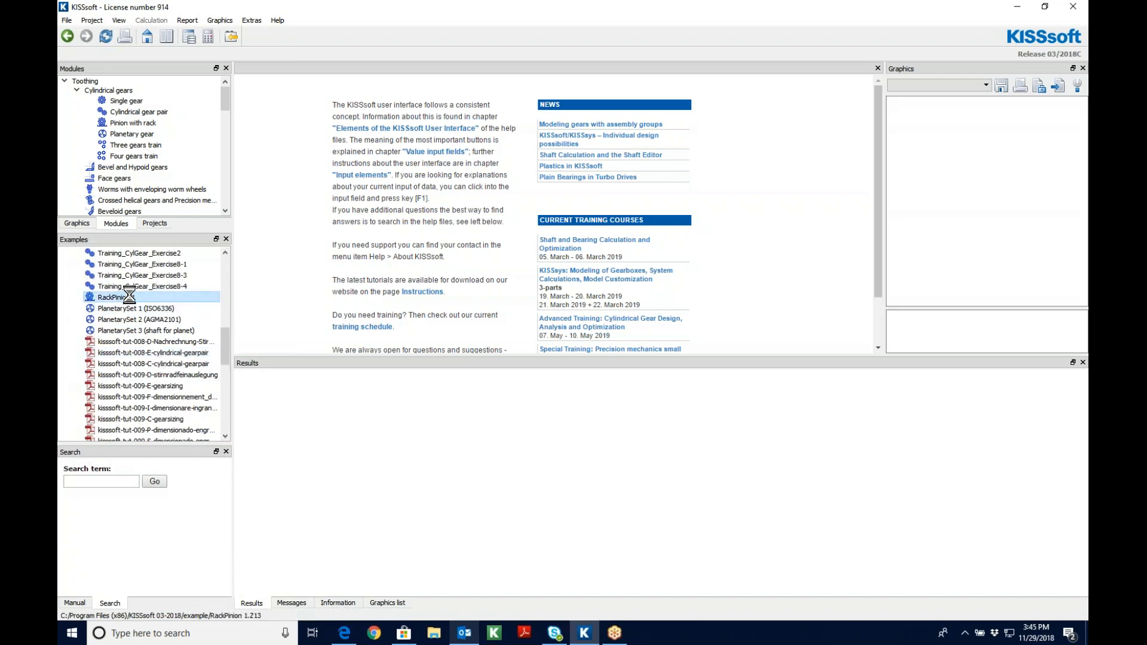
pyautogui.doubleClick(115, 297)
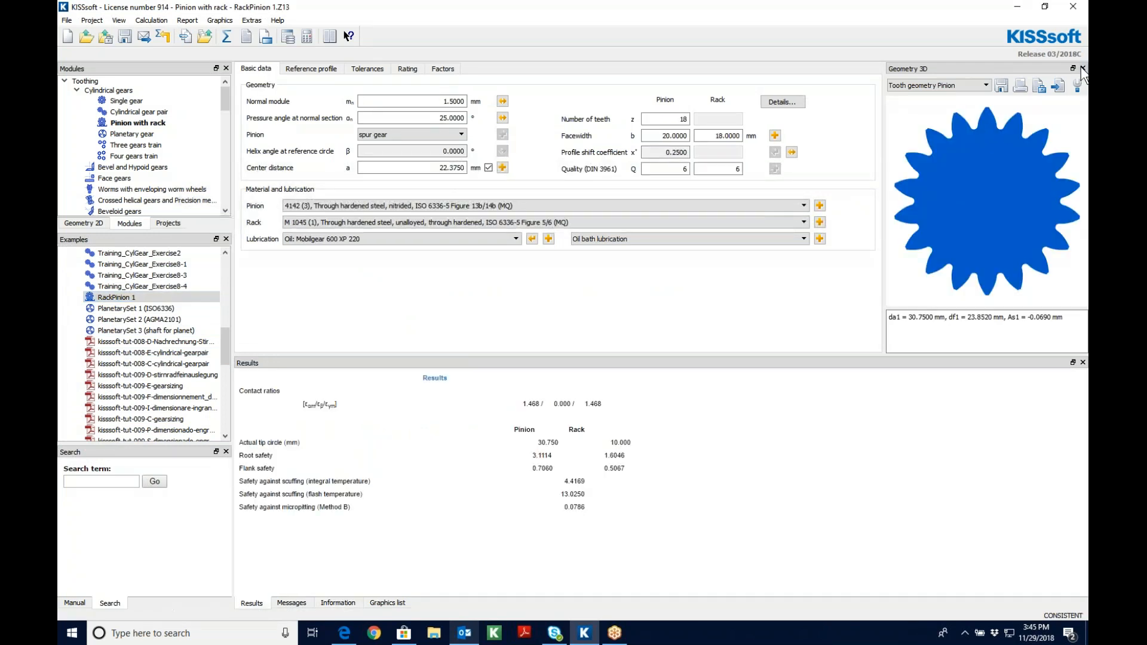
# - Close Geometry 3D and show an enlarged Geometry 2D meshing graphic
pyautogui.click(1083, 68)
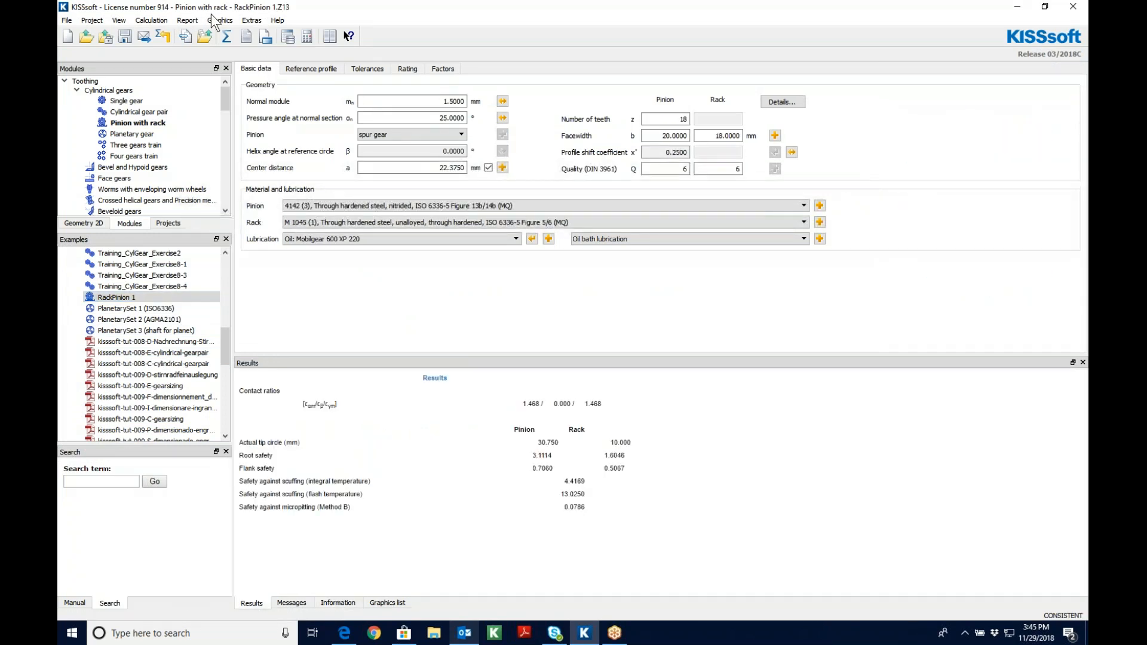
pyautogui.click(219, 20)
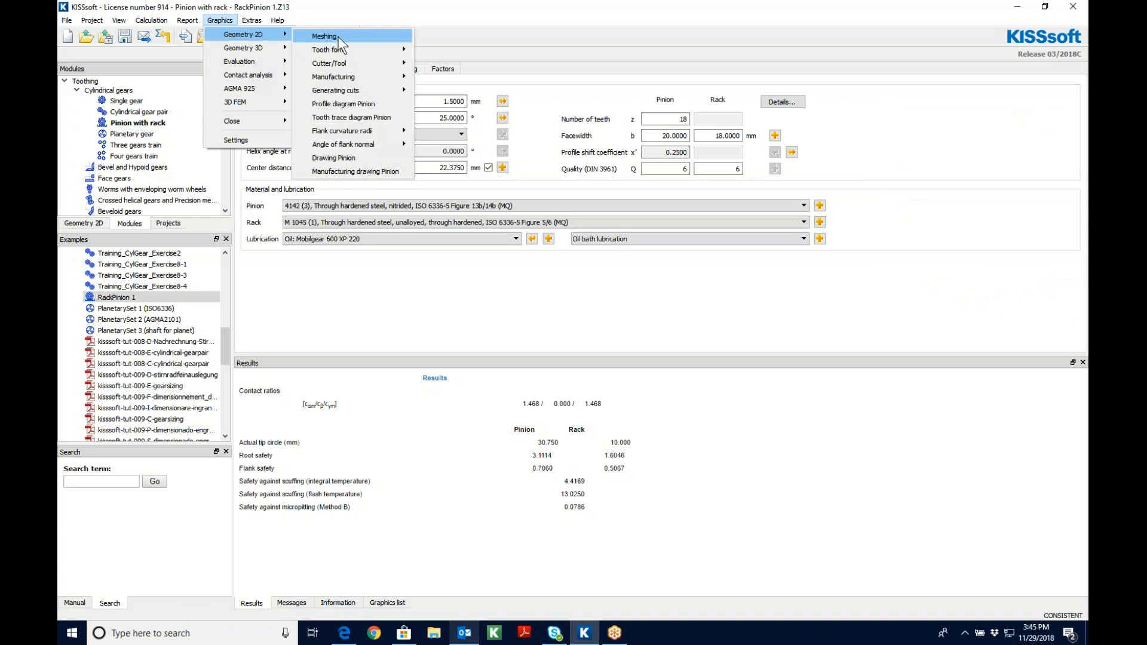
pyautogui.click(323, 37)
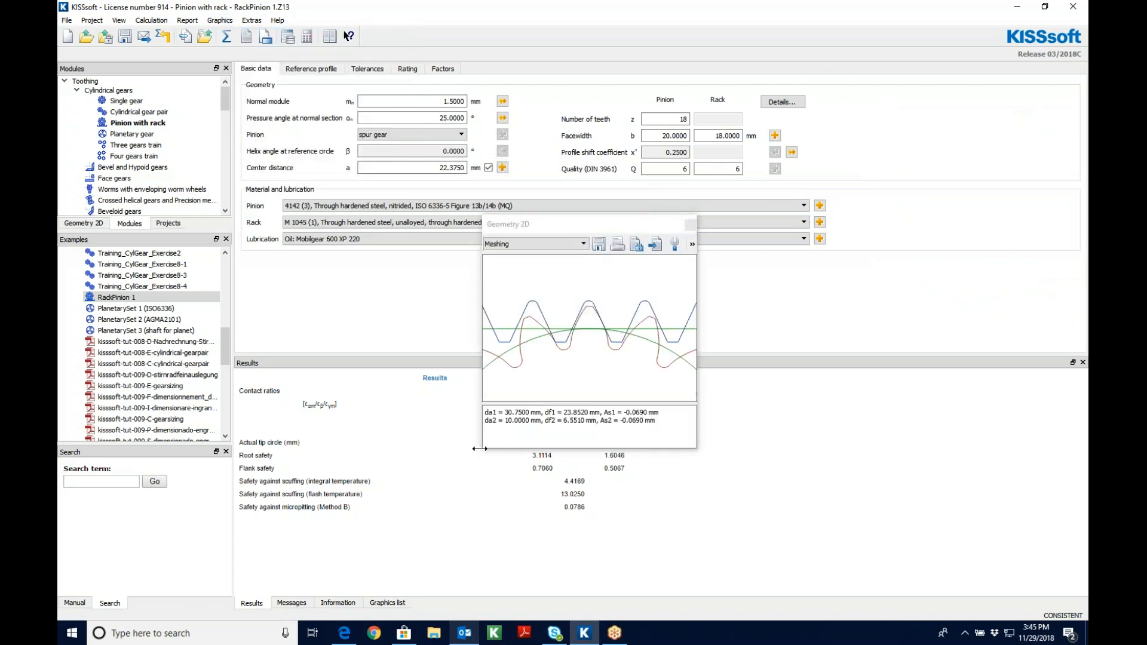
pyautogui.click(690, 225)
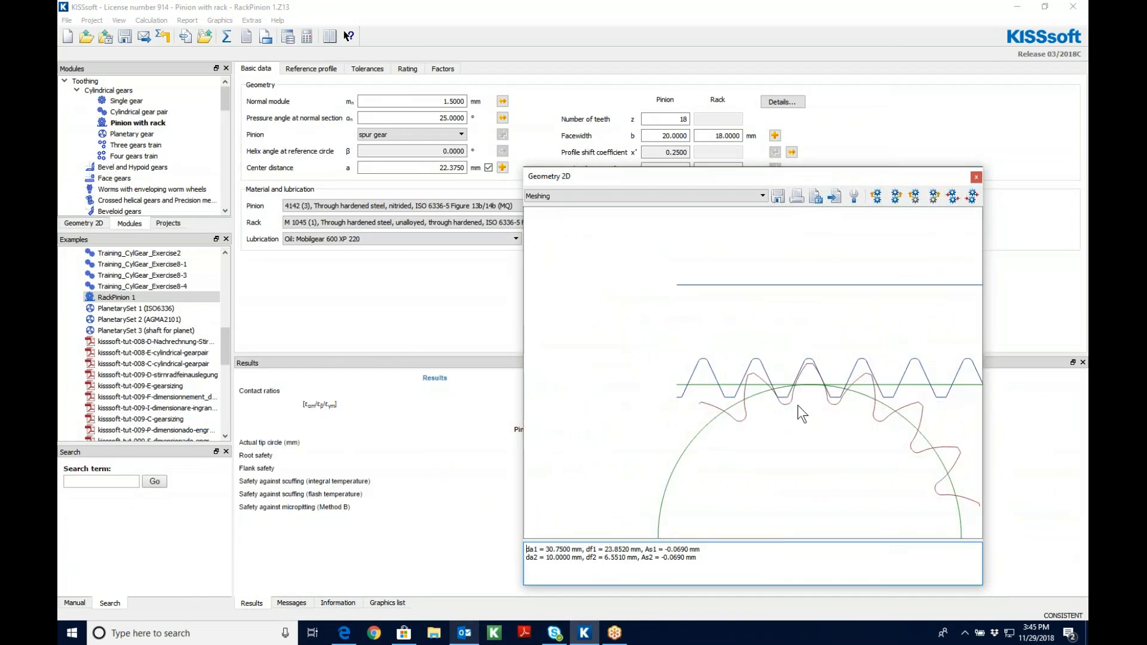
# - Fit the meshing graphic to the window so the full pinion and rack show
pyautogui.rightClick(801, 411)
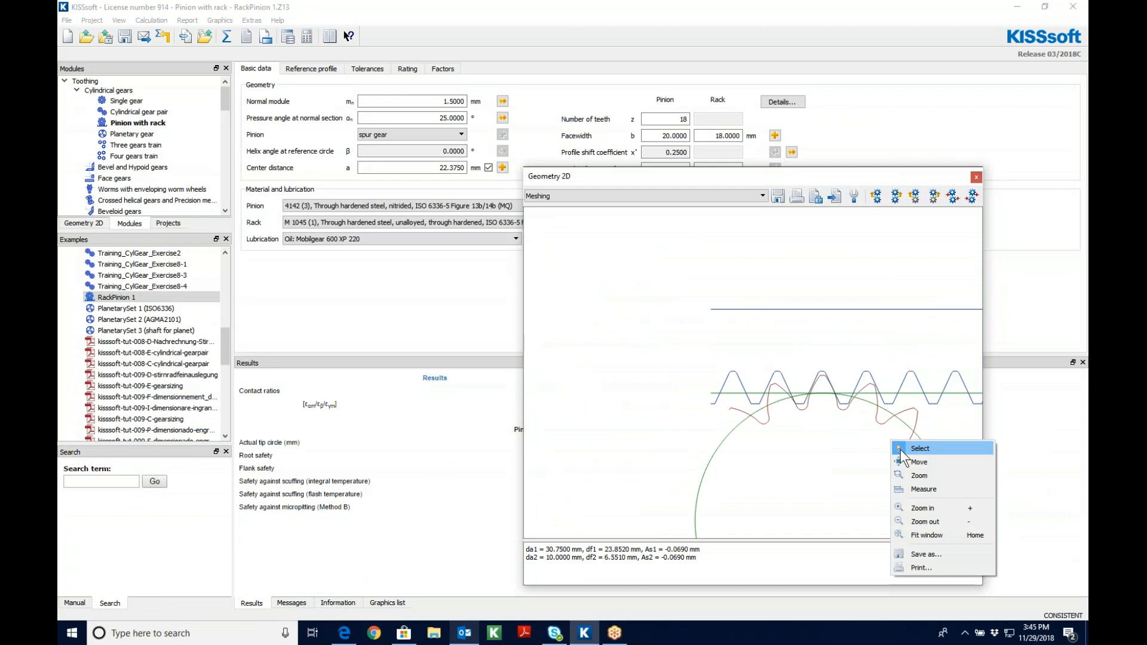
pyautogui.click(919, 461)
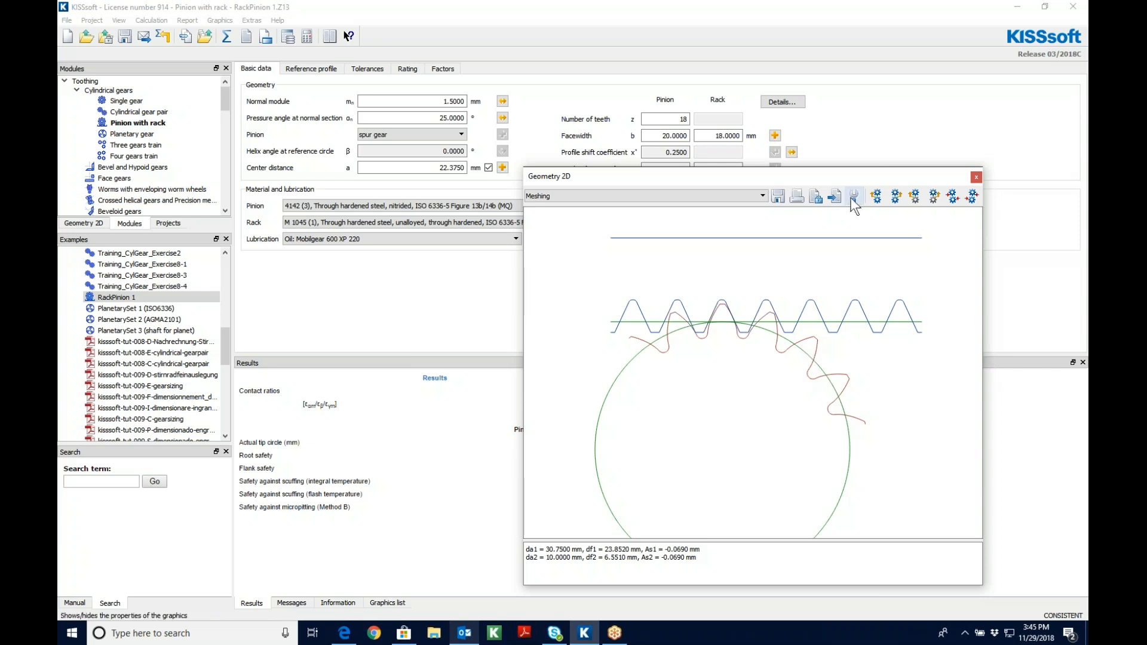
# - Save the pinion's automatic tooth form as a cyan dashed curve of width 2
pyautogui.click(853, 196)
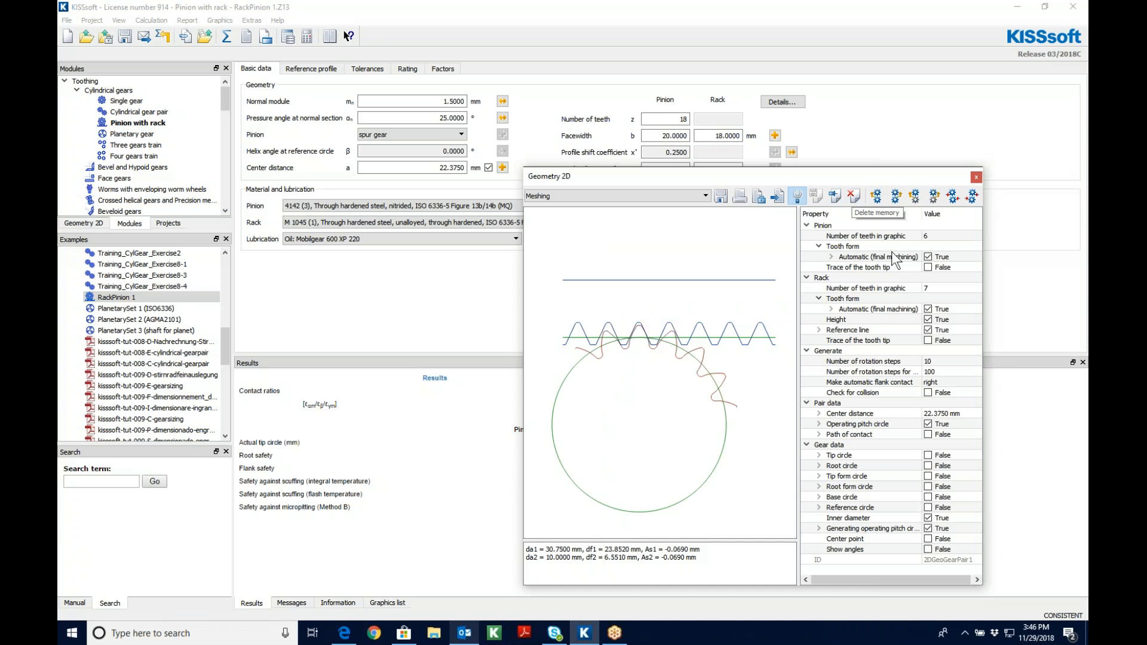
pyautogui.click(878, 257)
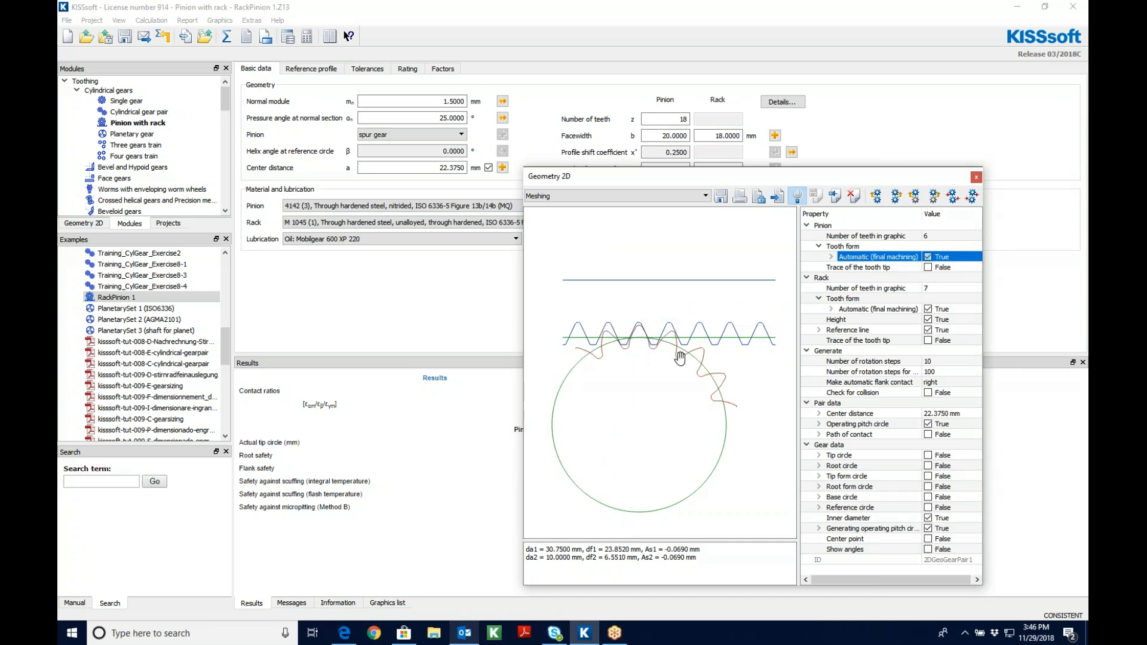
pyautogui.moveTo(924, 301)
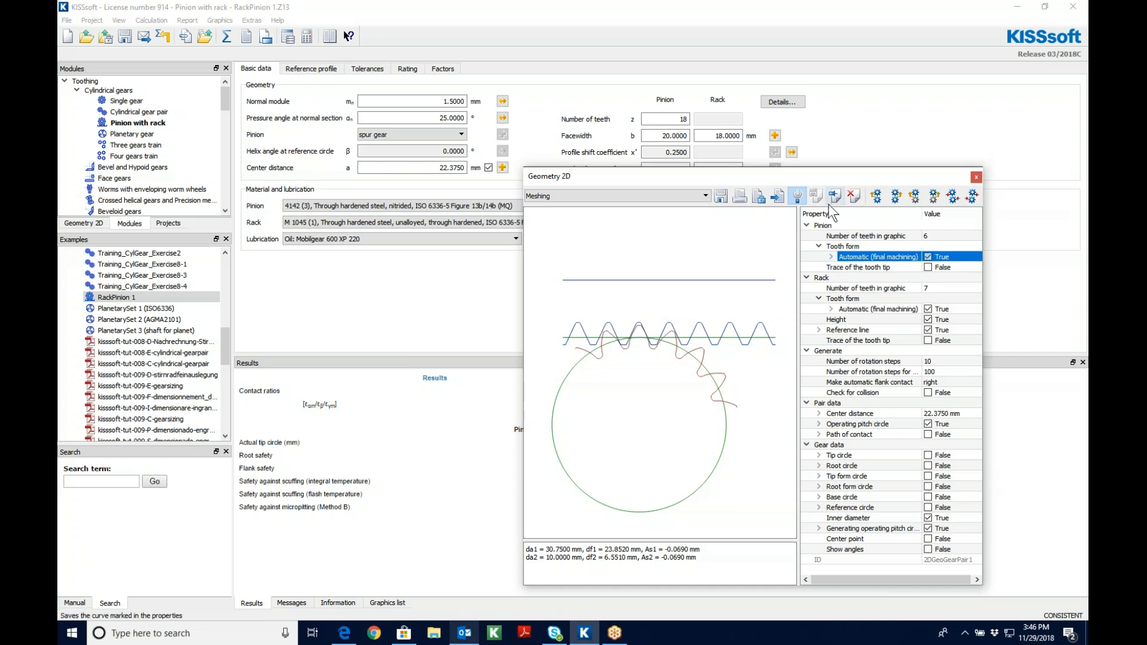
pyautogui.moveTo(832, 195)
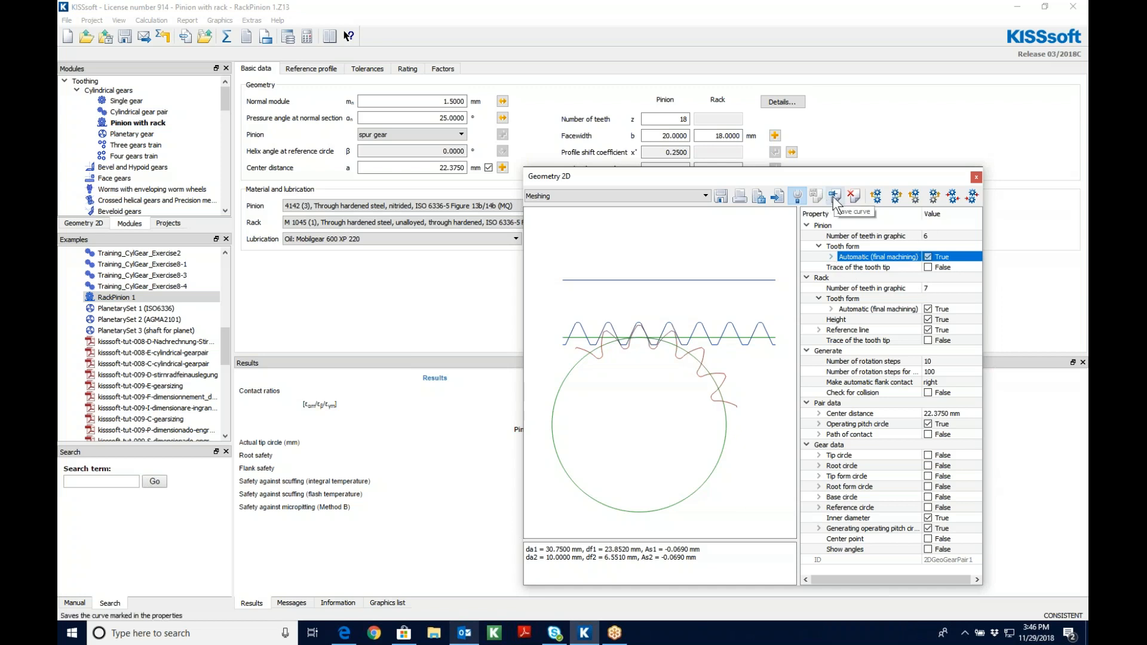
pyautogui.click(833, 196)
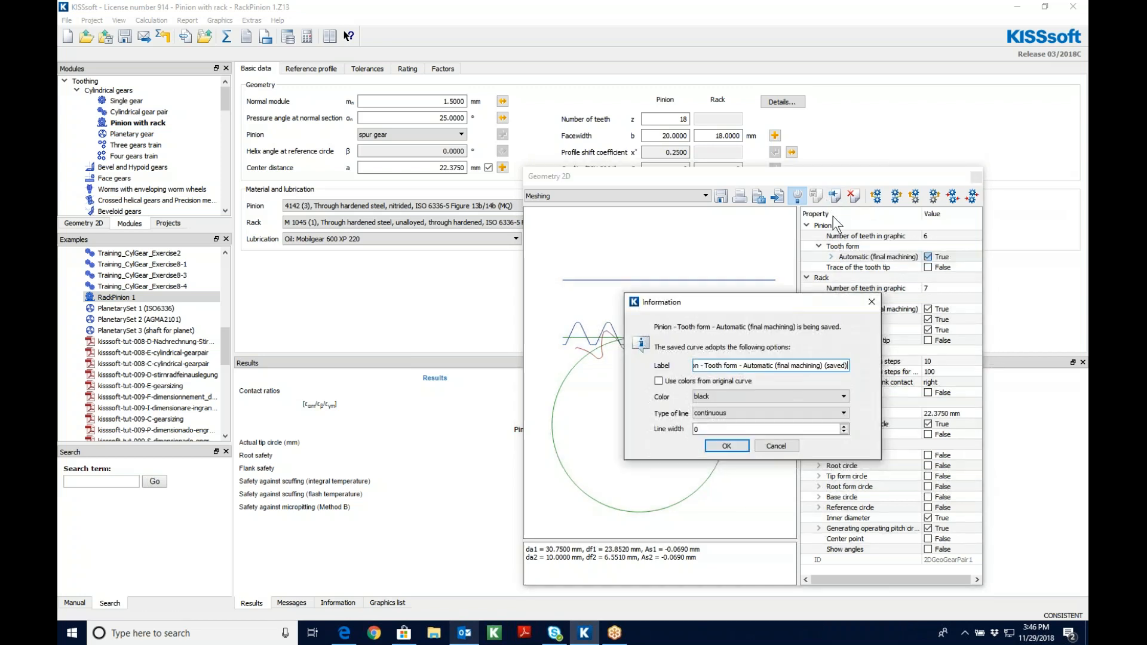
pyautogui.click(657, 381)
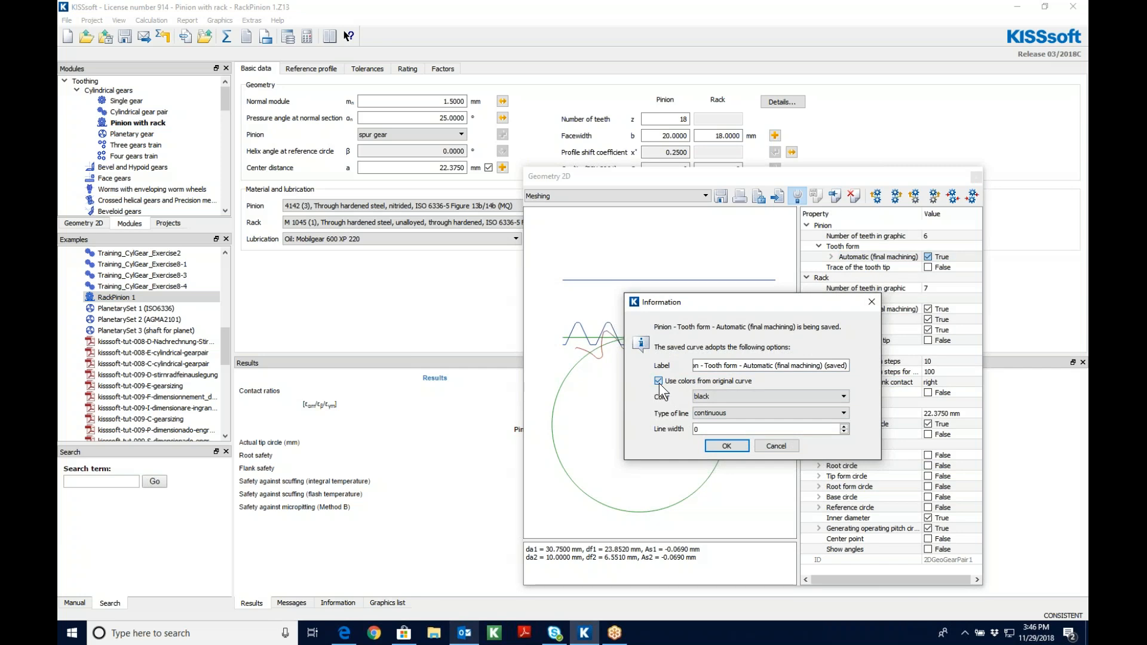
pyautogui.click(843, 396)
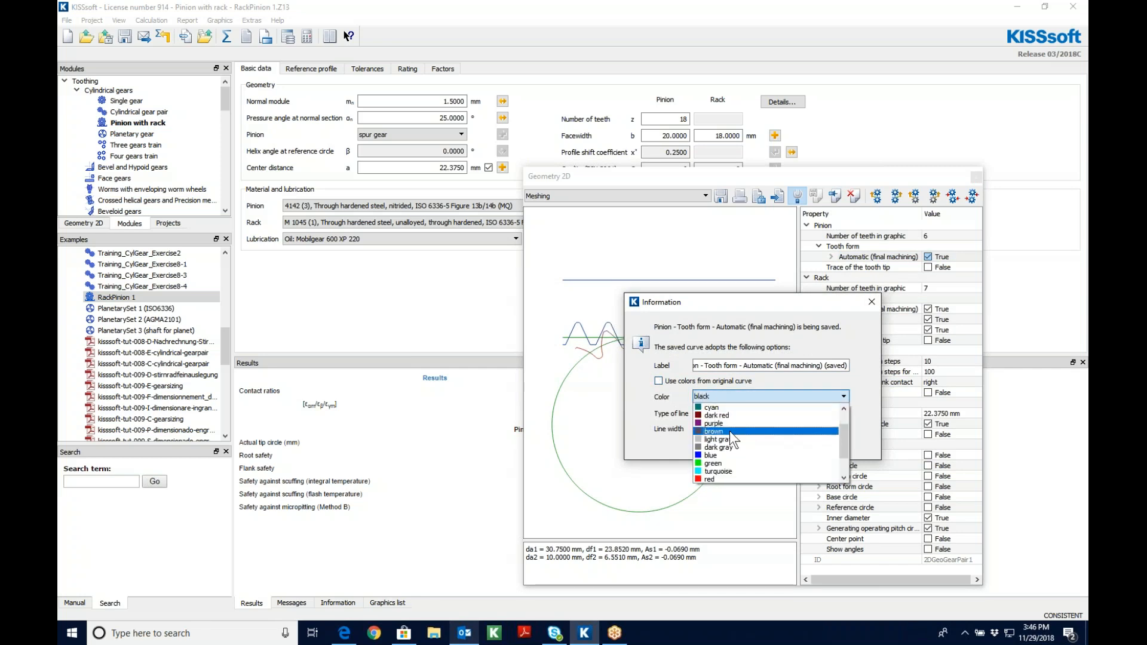
pyautogui.click(739, 438)
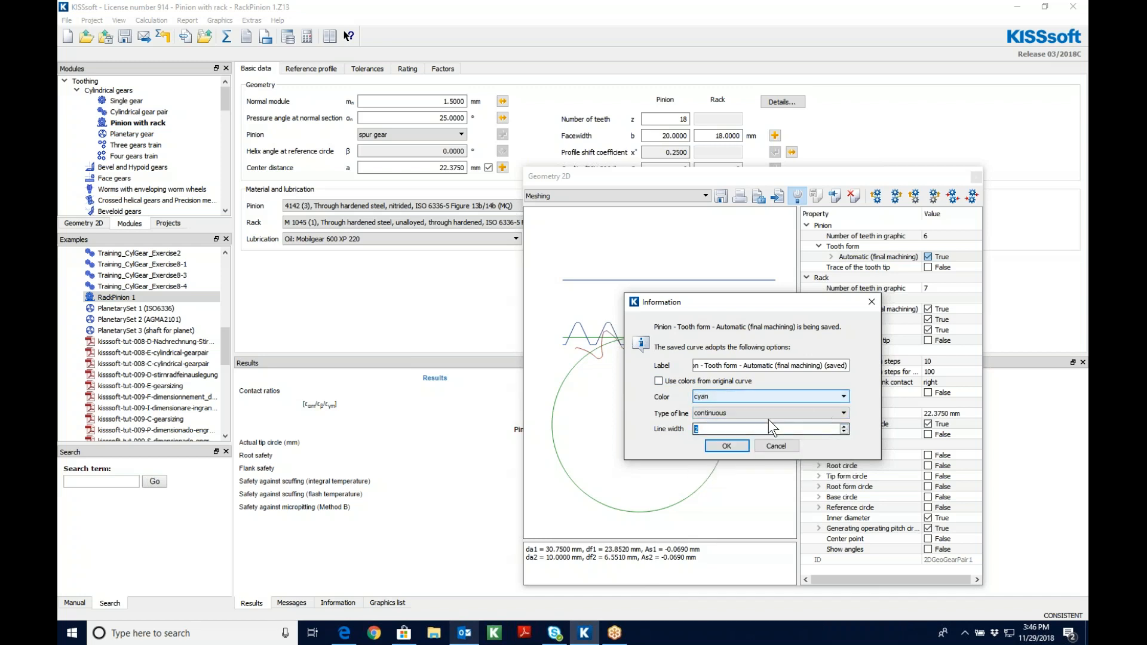
pyautogui.click(768, 413)
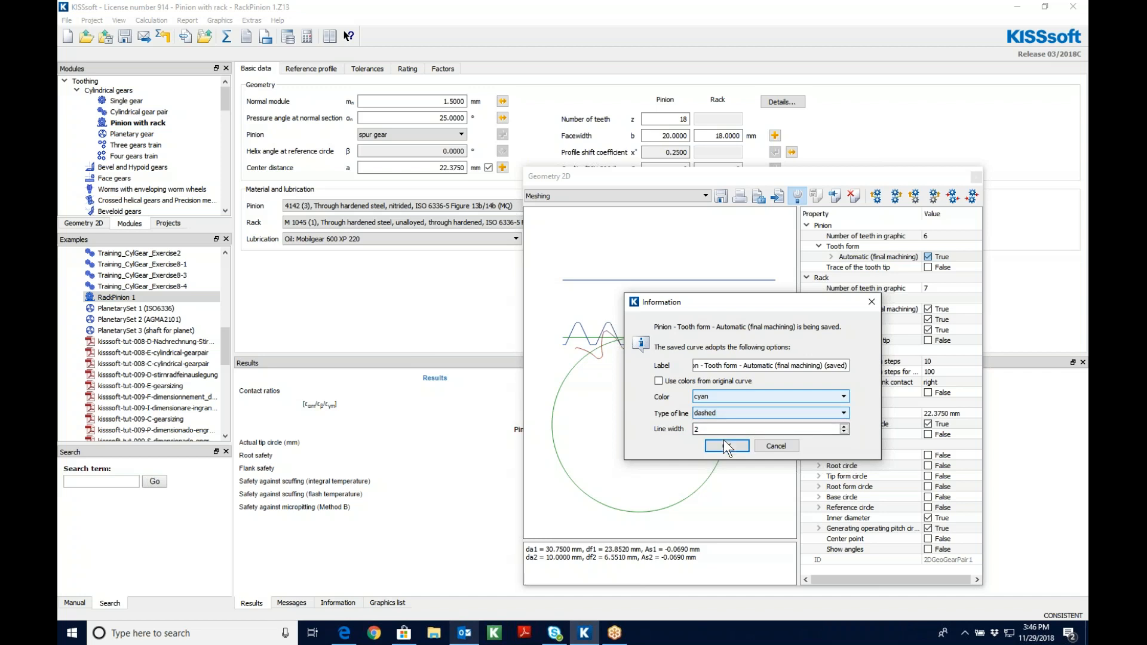
pyautogui.click(726, 446)
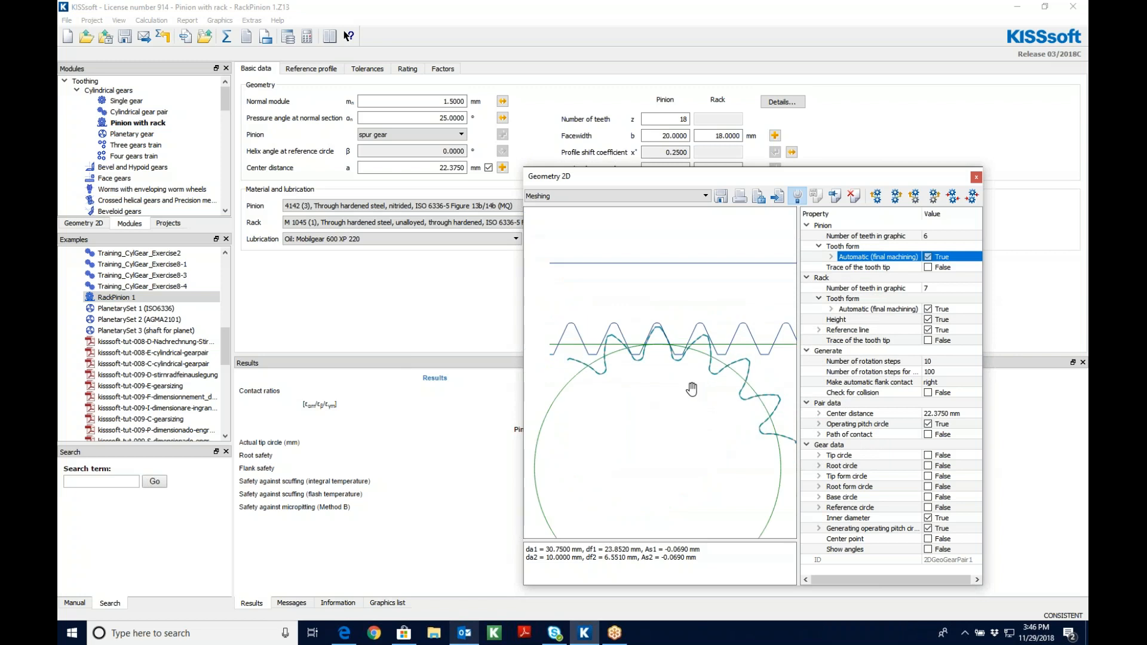
pyautogui.moveTo(850, 196)
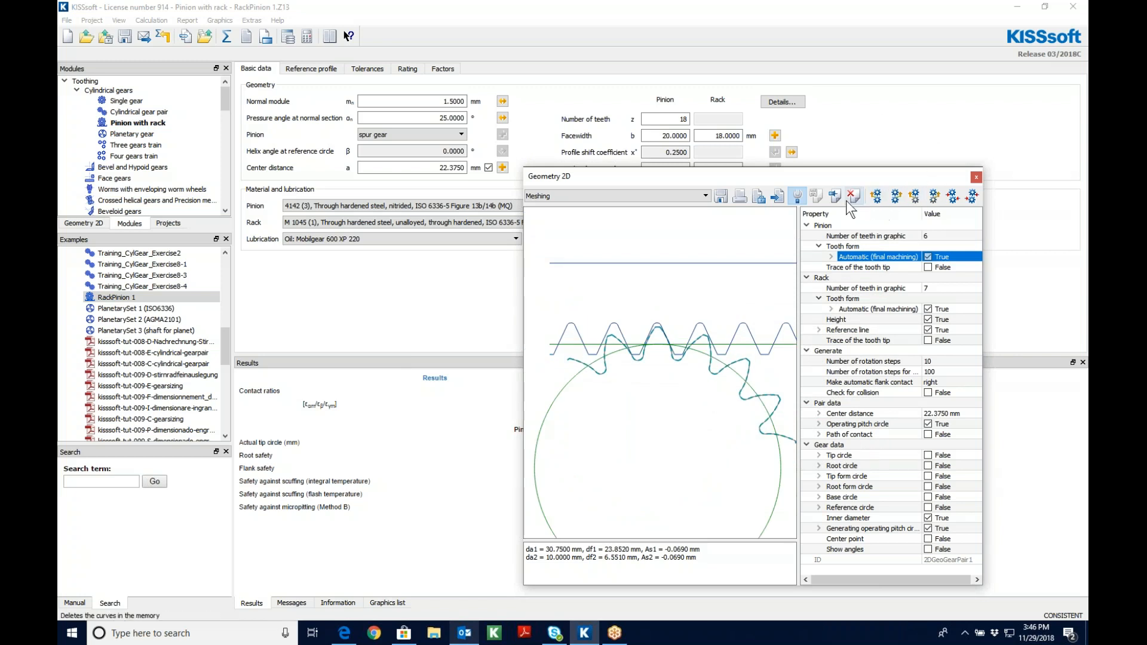
# - Set normal module to 1.6, accept 10 mm rack height, and dismiss the warnings
pyautogui.click(852, 196)
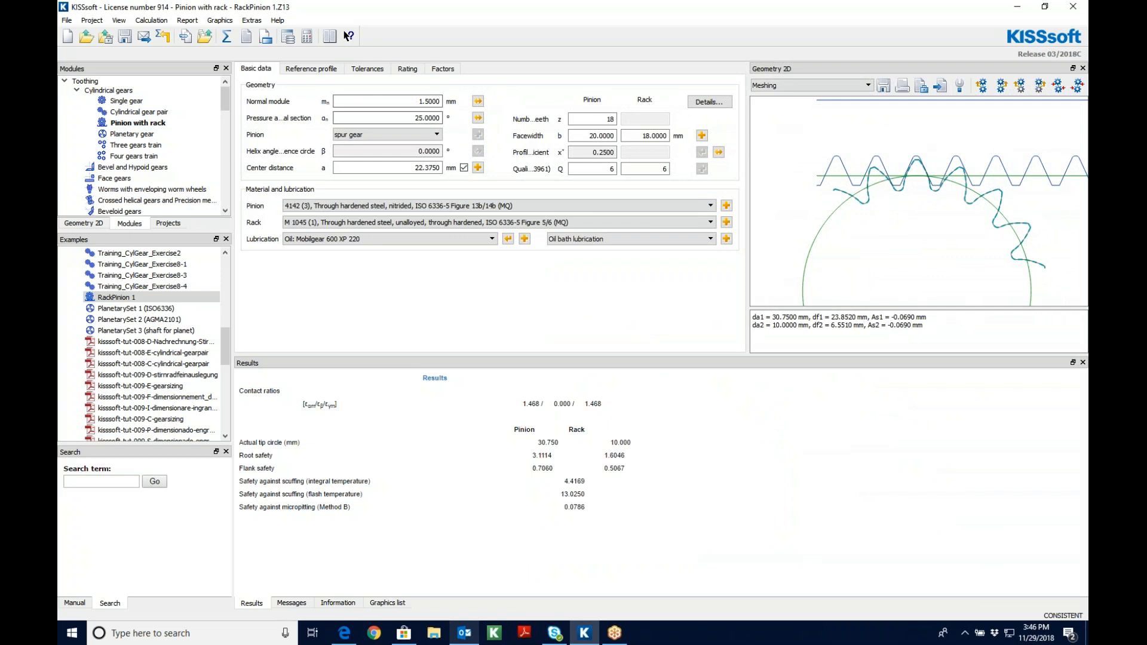
pyautogui.click(380, 101)
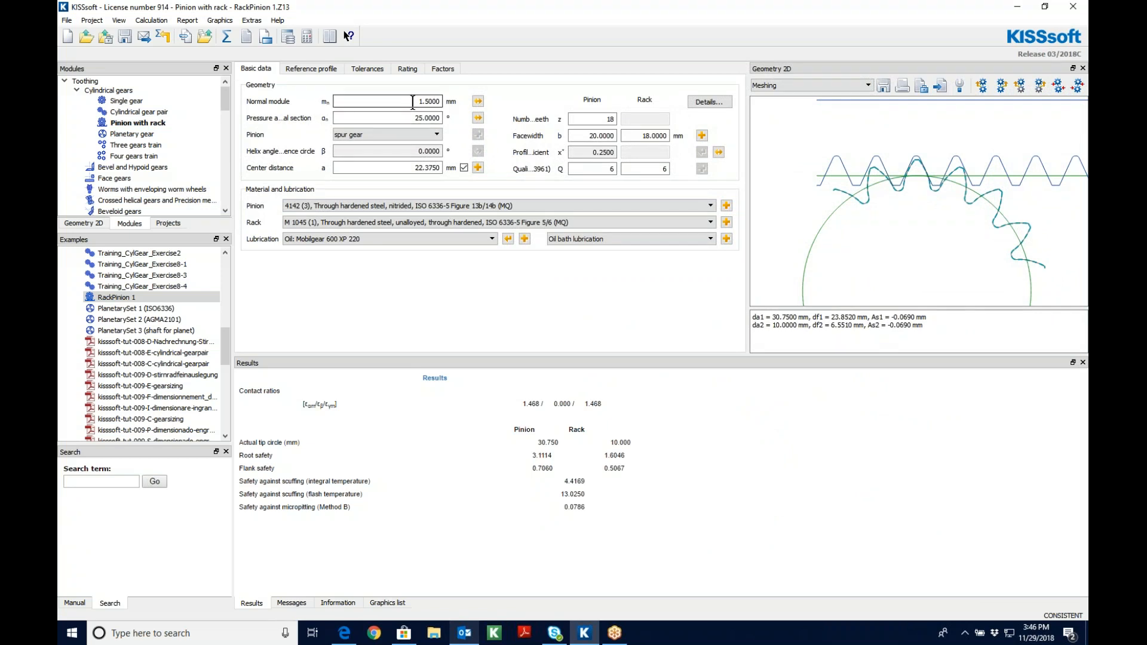
pyautogui.write('1.6')
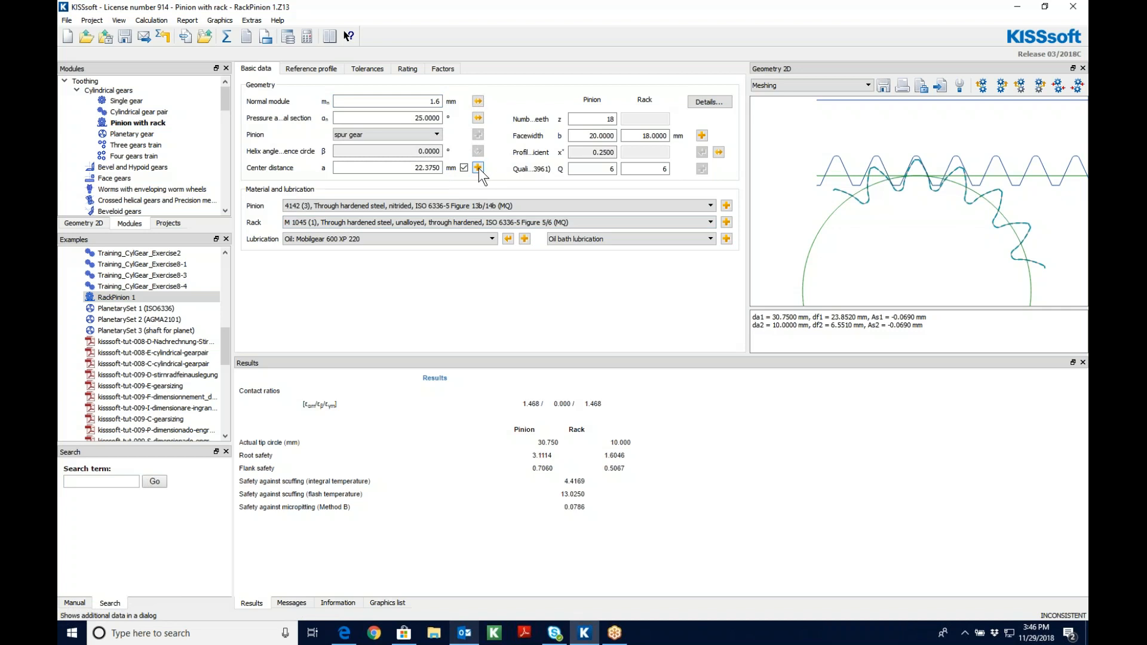
pyautogui.click(478, 169)
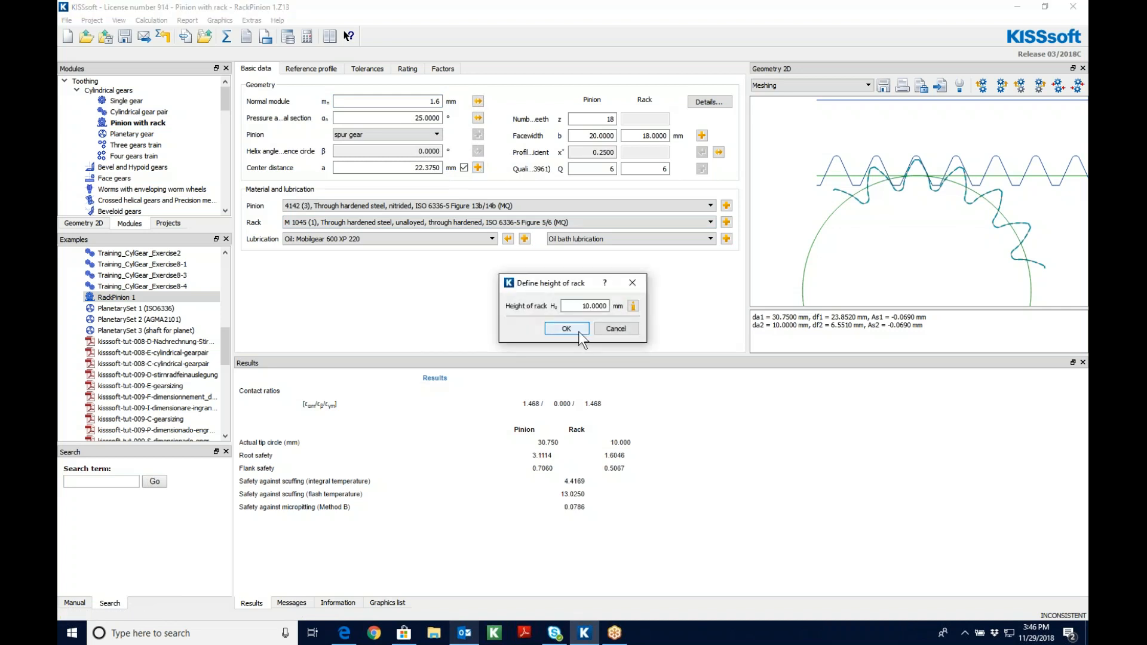
pyautogui.click(566, 328)
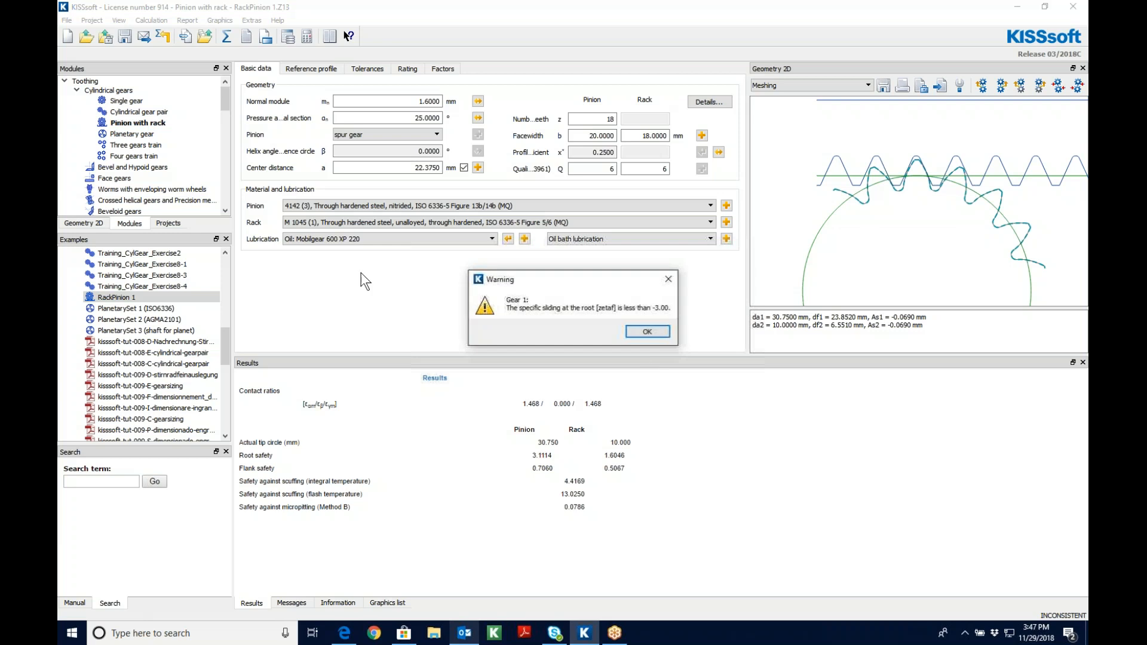
pyautogui.click(646, 331)
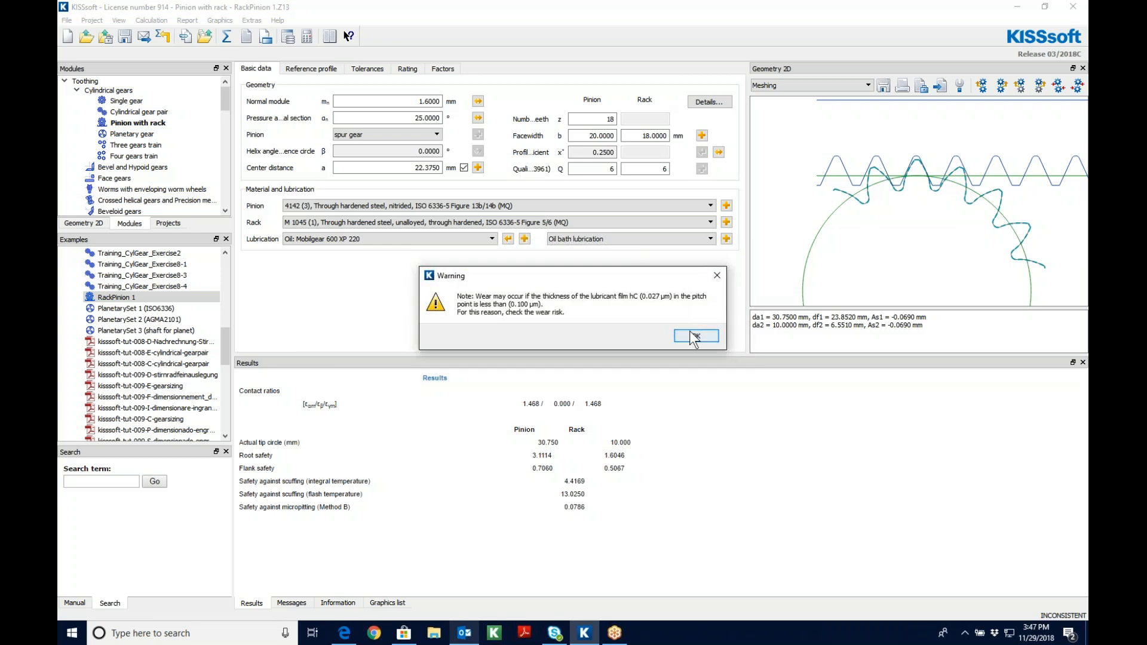
pyautogui.click(696, 336)
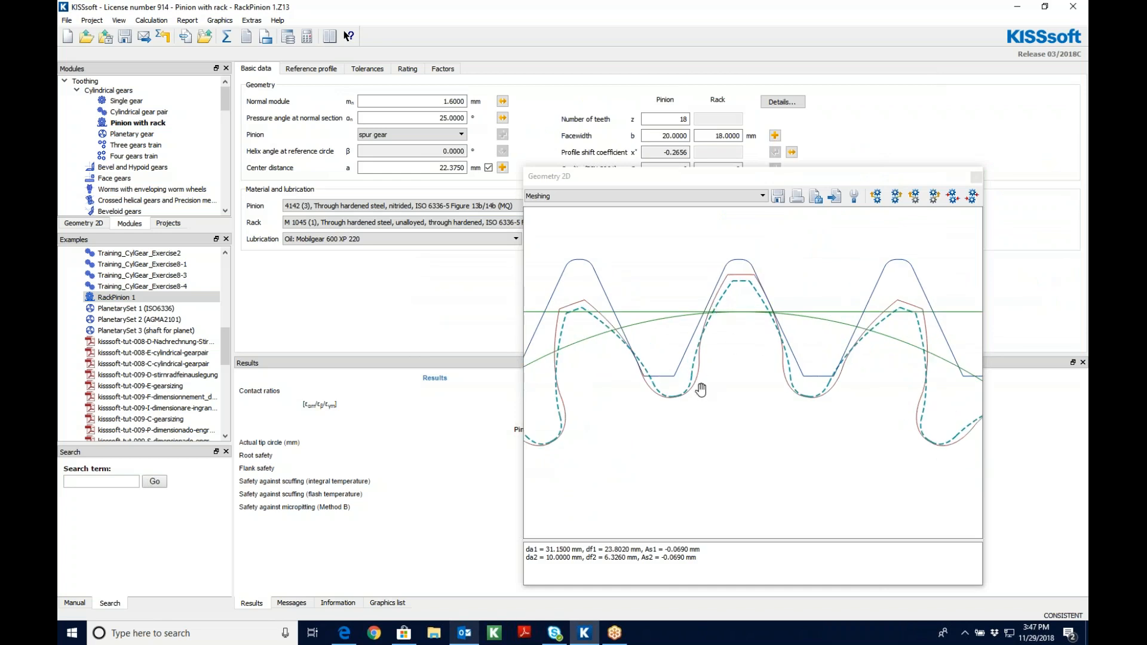
pyautogui.moveTo(691, 388)
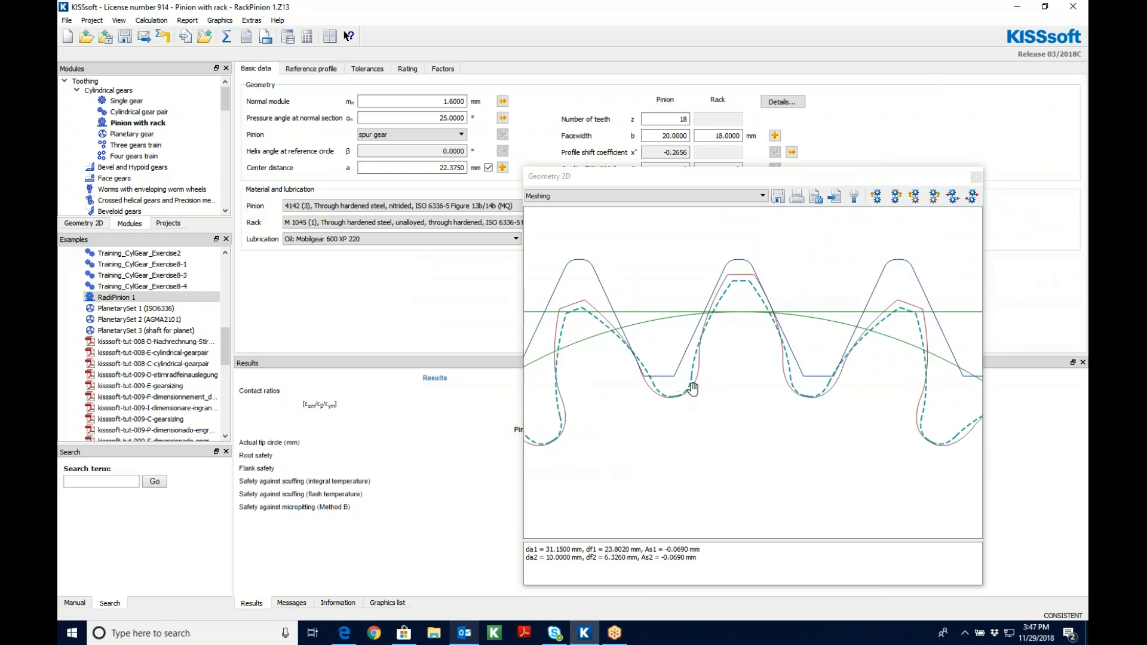
pyautogui.moveTo(792, 408)
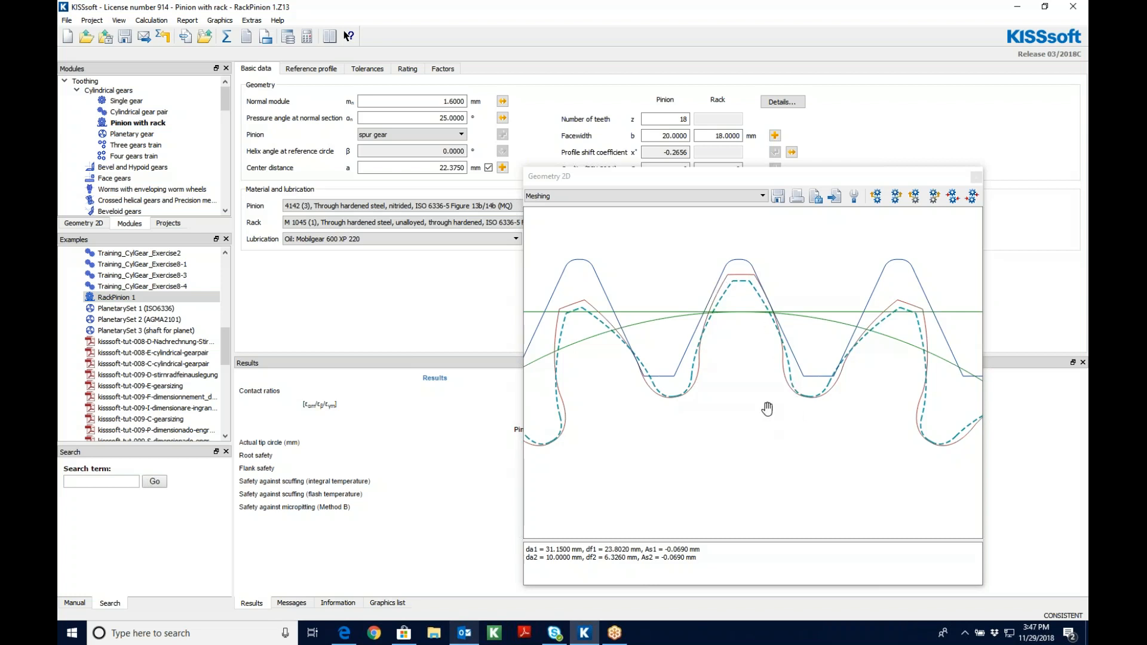
# - Pan the meshing graphic to show more pinion teeth
pyautogui.moveTo(767, 408); pyautogui.dragTo(786, 466)
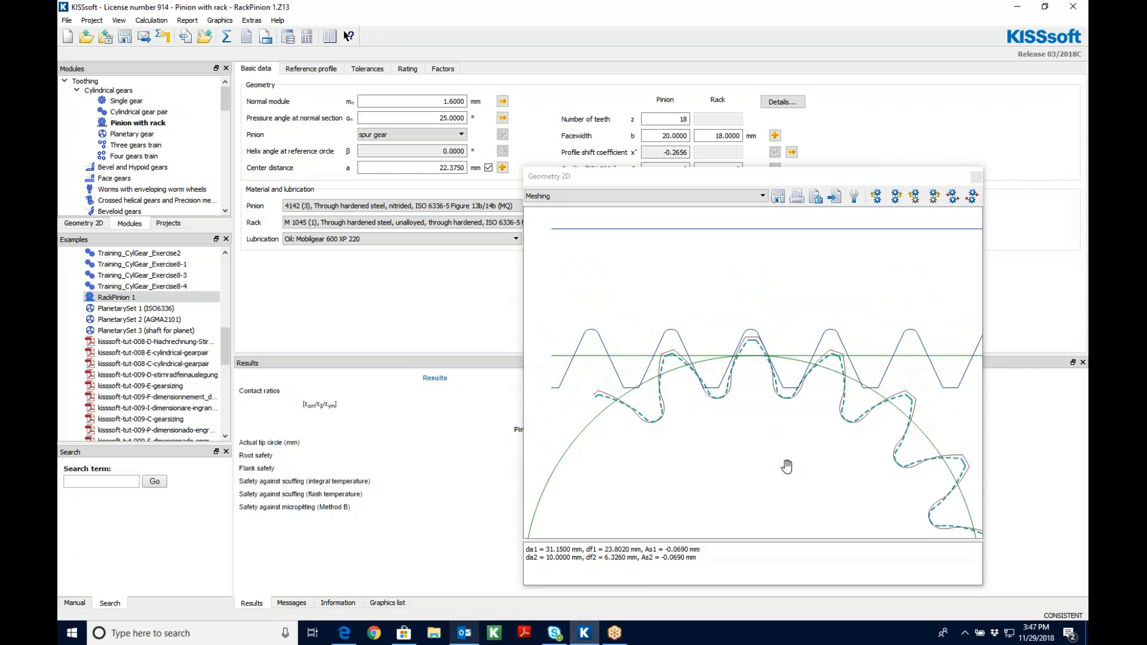
pyautogui.moveTo(786, 466); pyautogui.dragTo(763, 355)
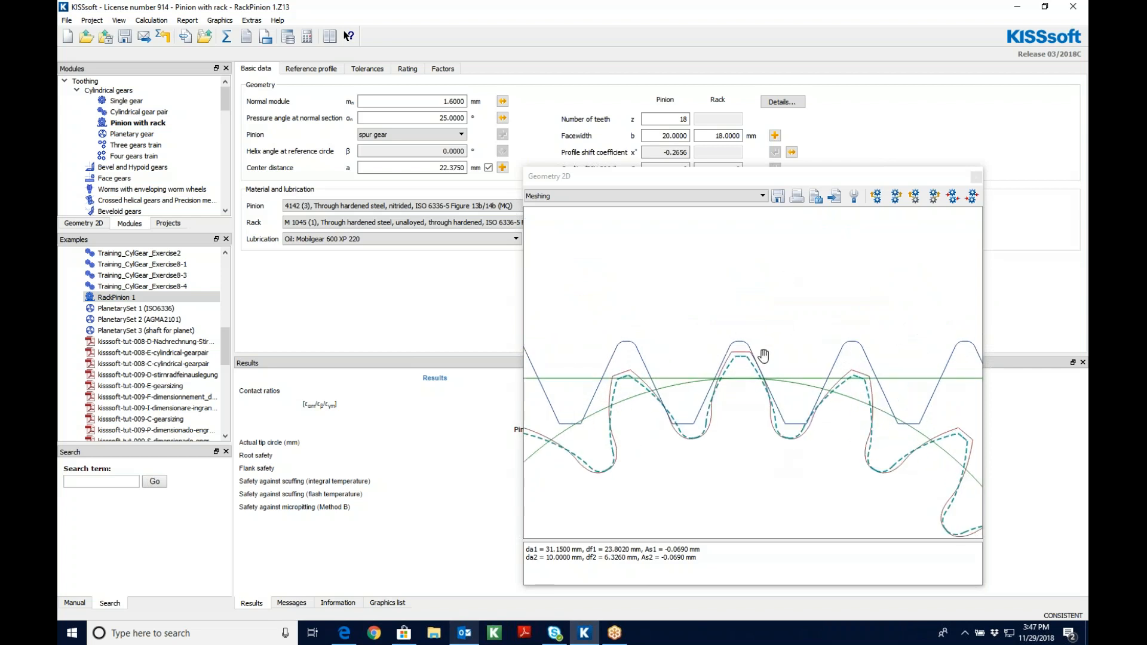
pyautogui.moveTo(548, 175); pyautogui.dragTo(364, 25)
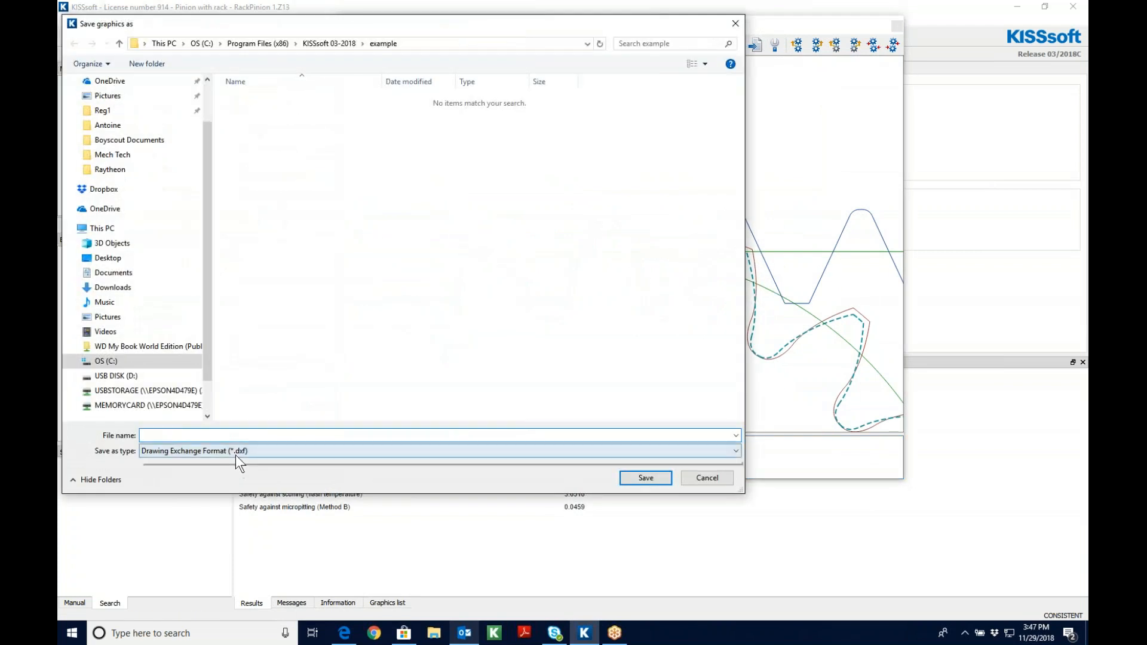
# - Save the graphic as JPEG 'Tooth Forms' in Pictures > Camera Roll
pyautogui.click(439, 451)
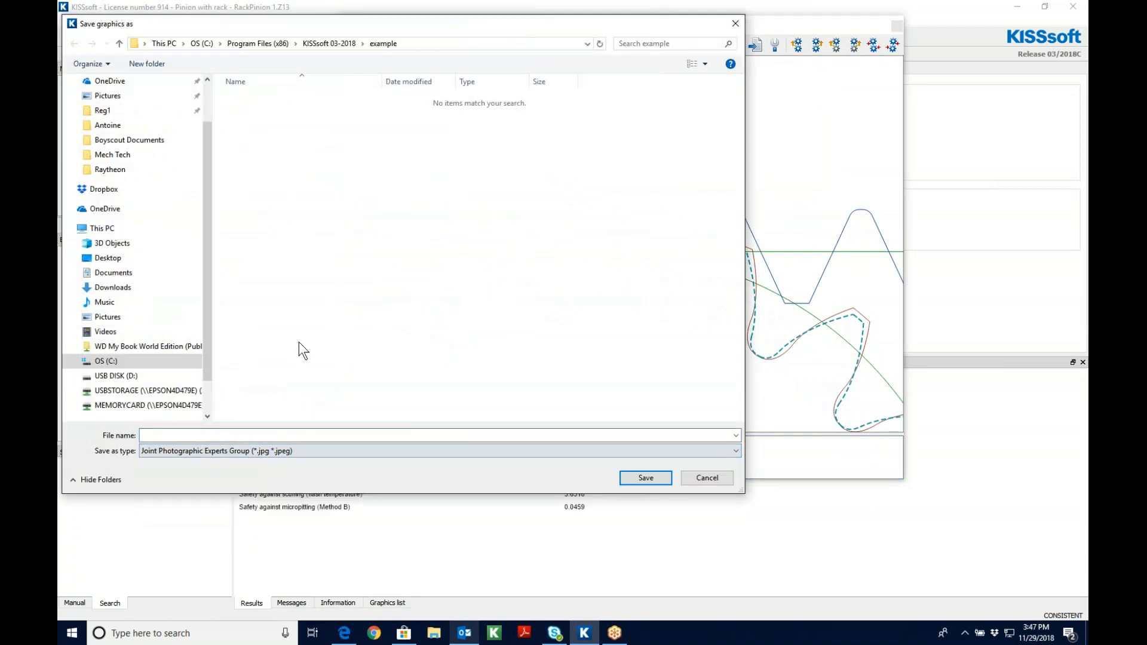
pyautogui.click(439, 436)
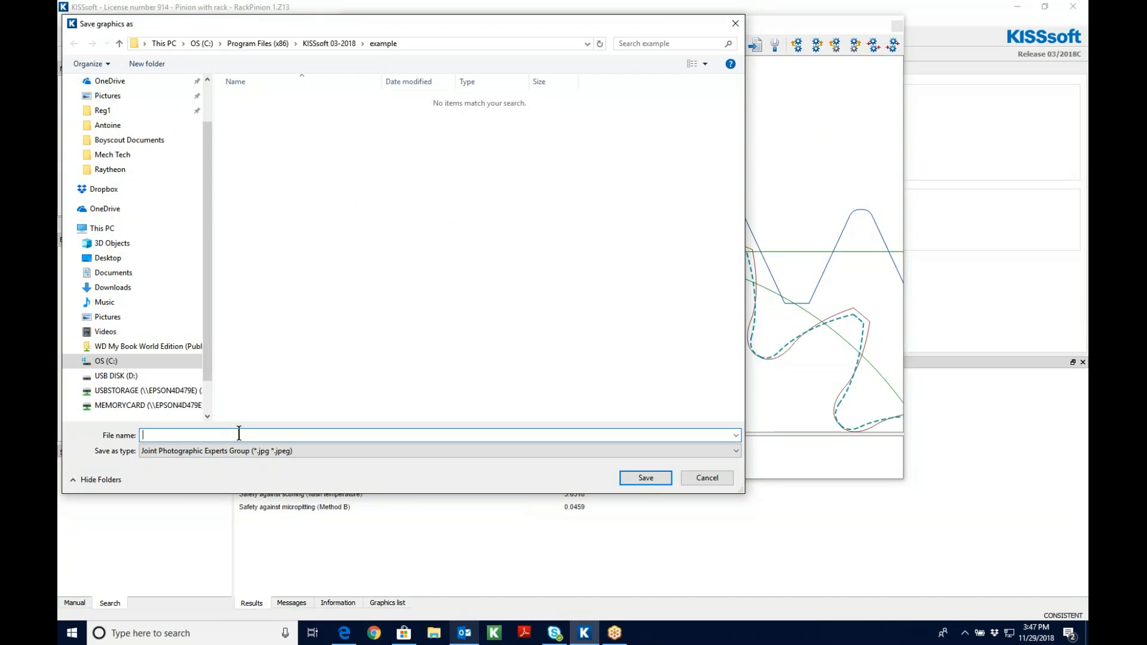
pyautogui.write('Tooth Forms')
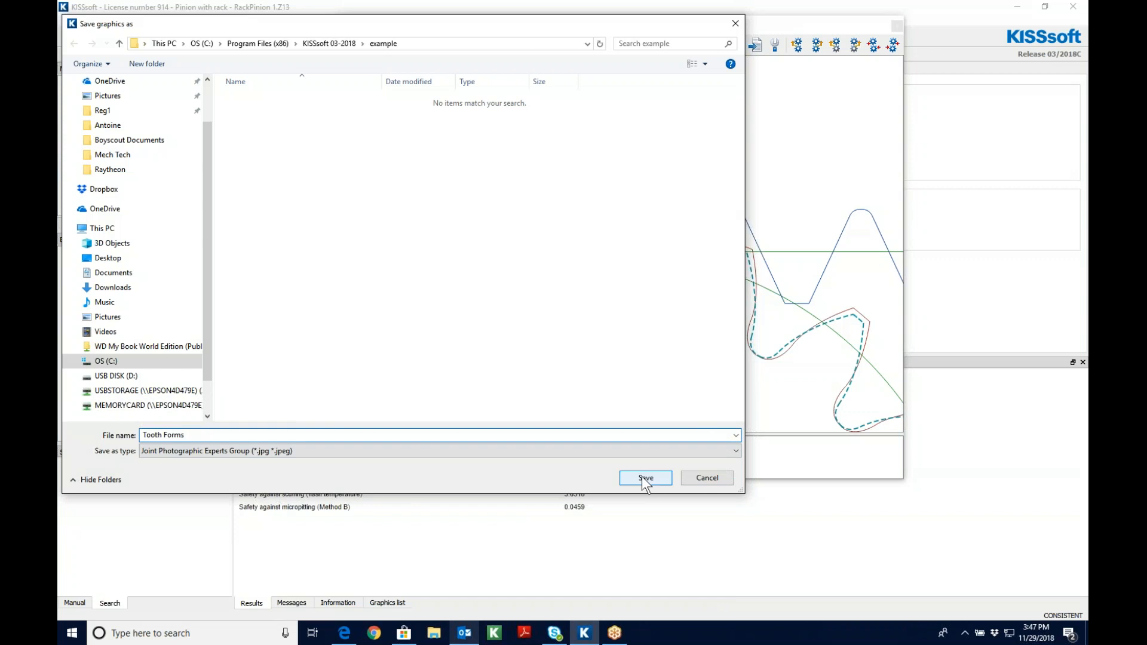
pyautogui.click(644, 478)
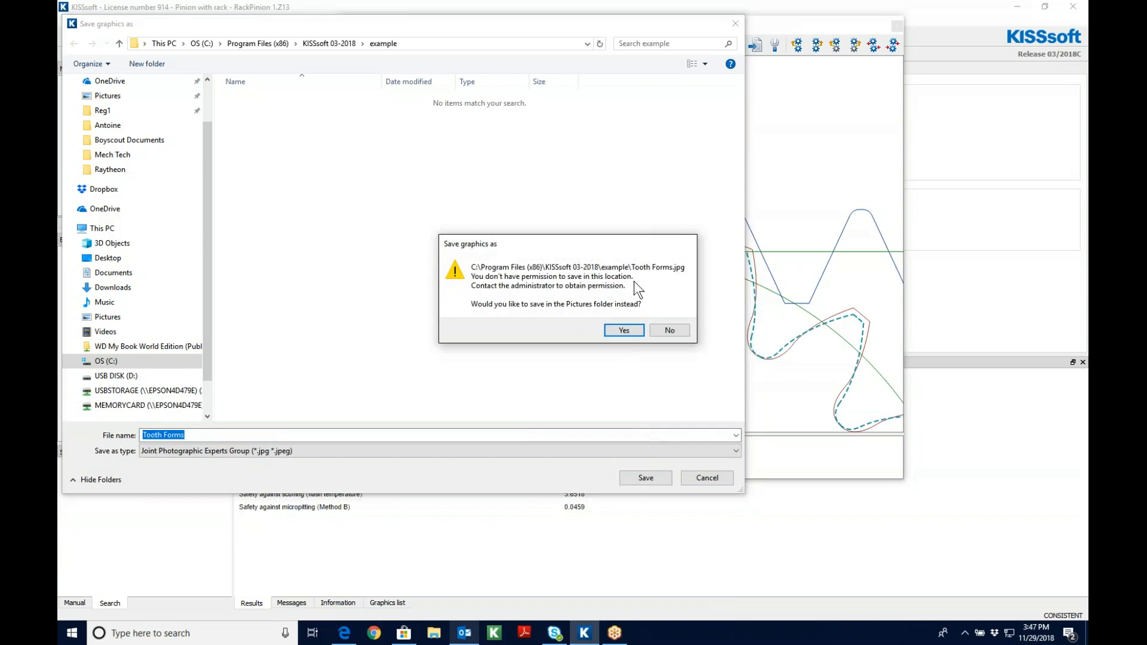
pyautogui.moveTo(547, 314)
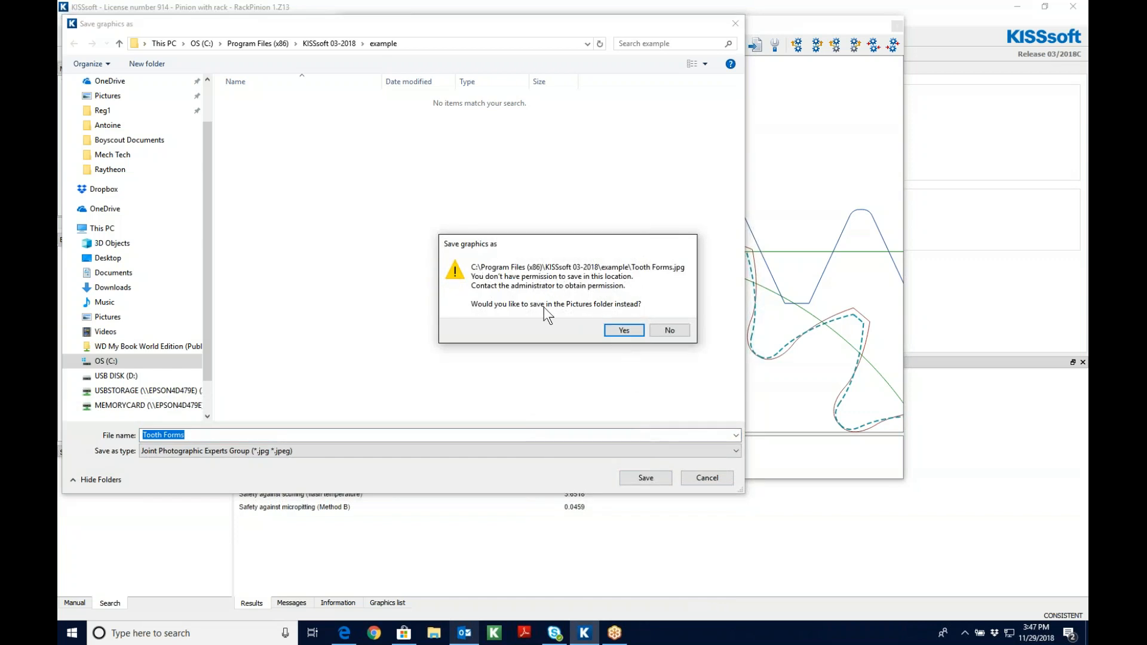
pyautogui.click(668, 330)
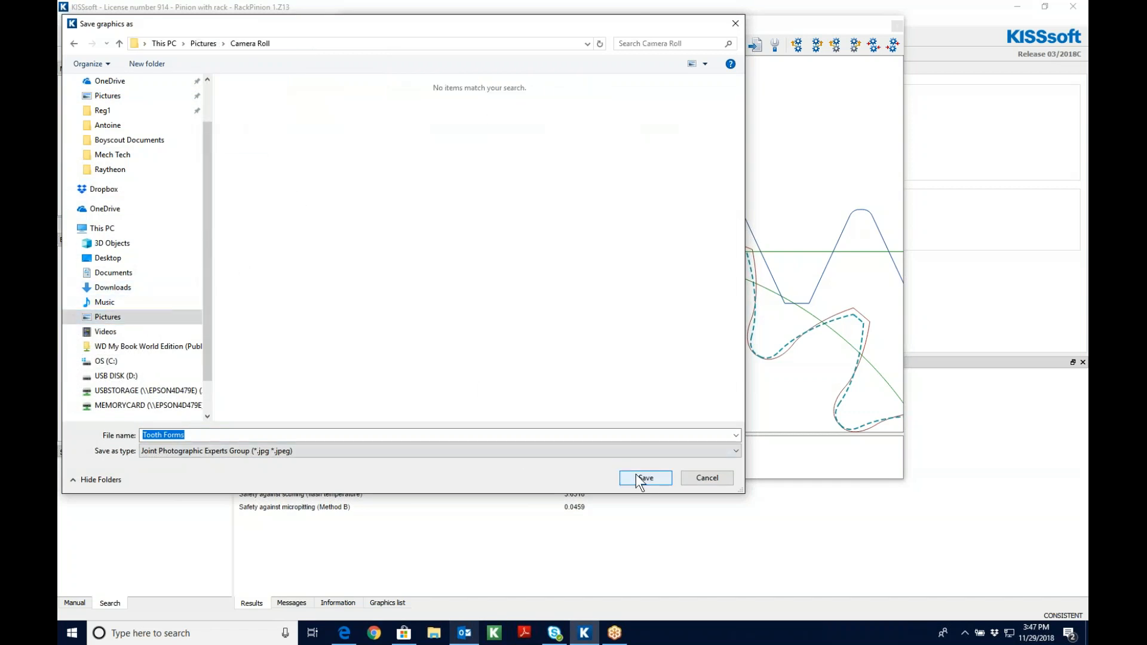
pyautogui.click(645, 477)
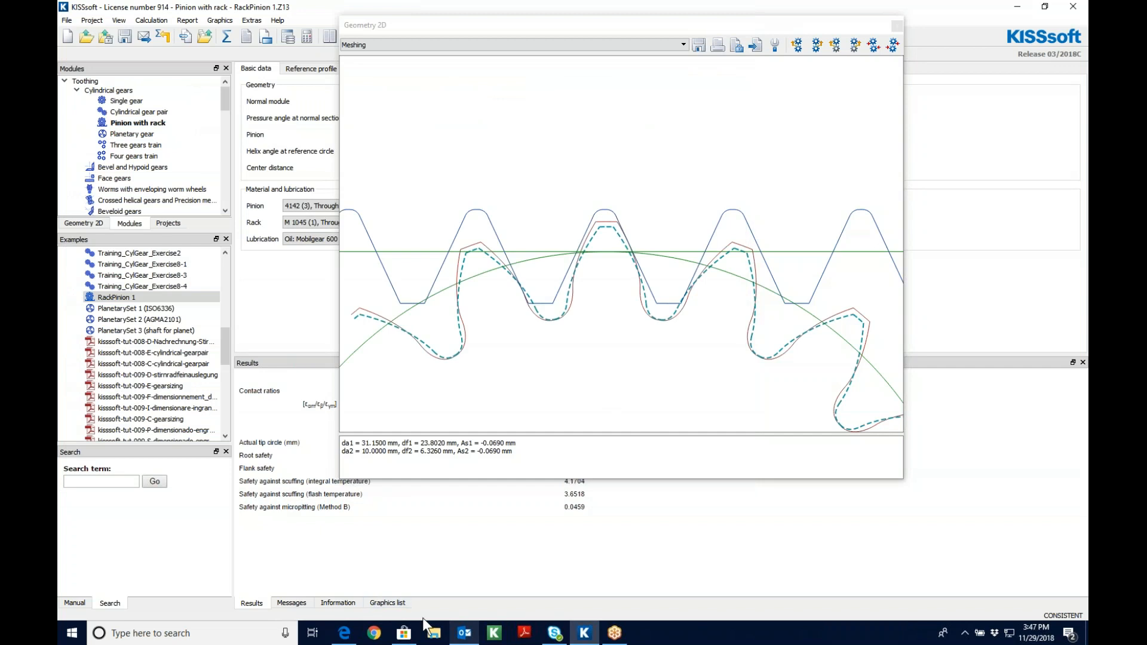
# - Open 'Tooth Forms' from Camera Roll in File Explorer
pyautogui.click(433, 632)
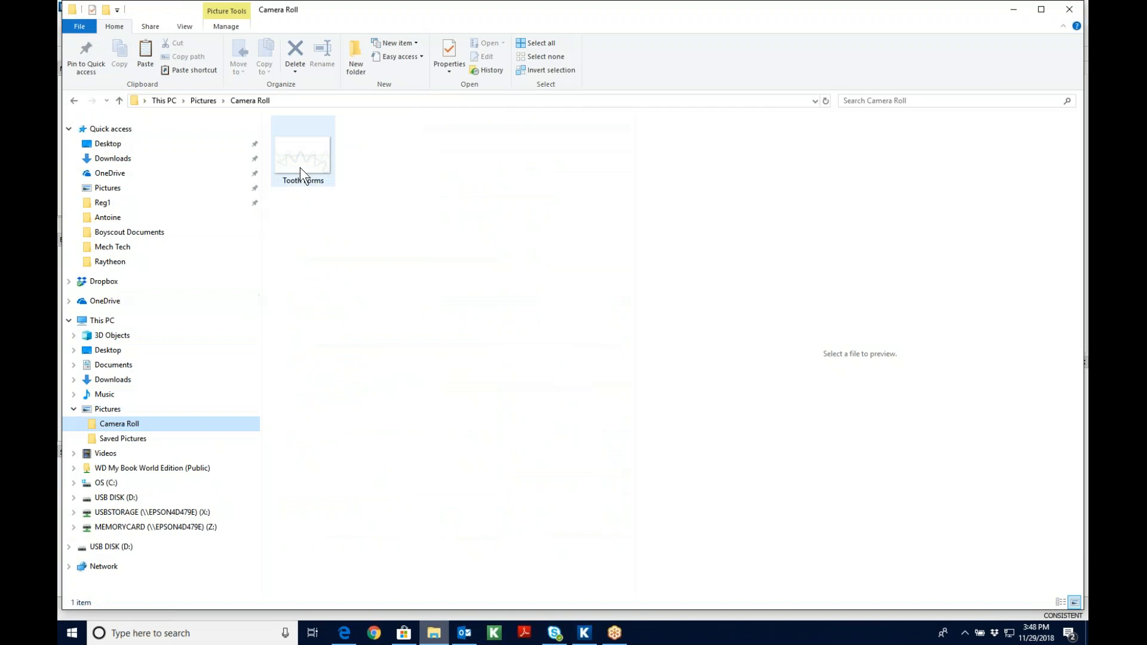
pyautogui.doubleClick(302, 150)
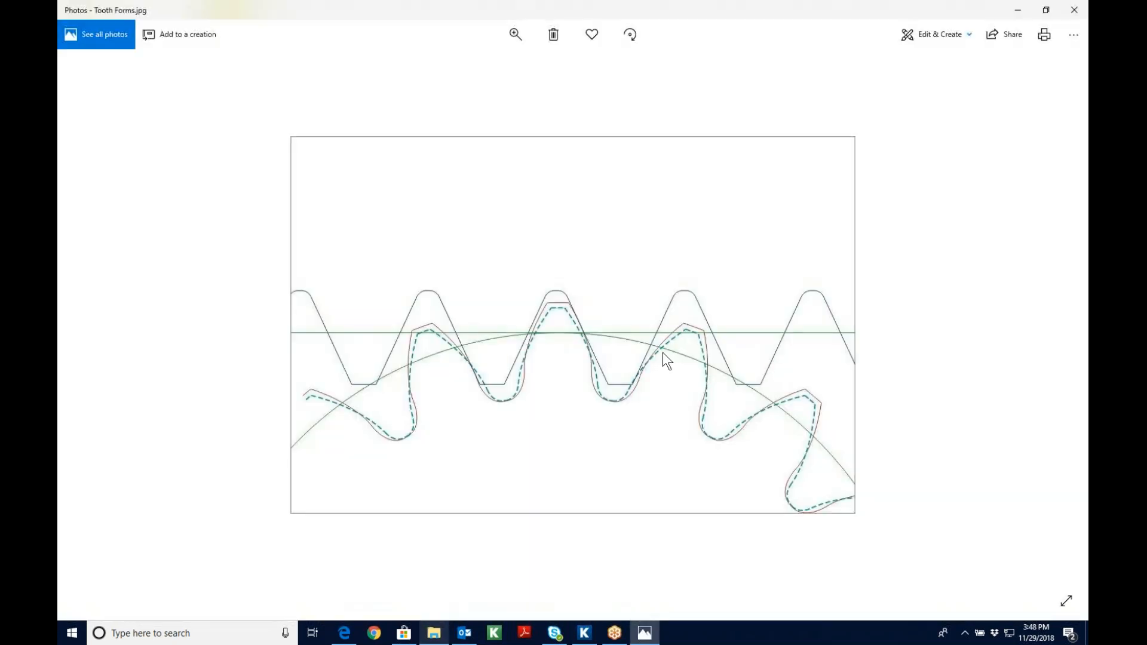
pyautogui.moveTo(560, 316)
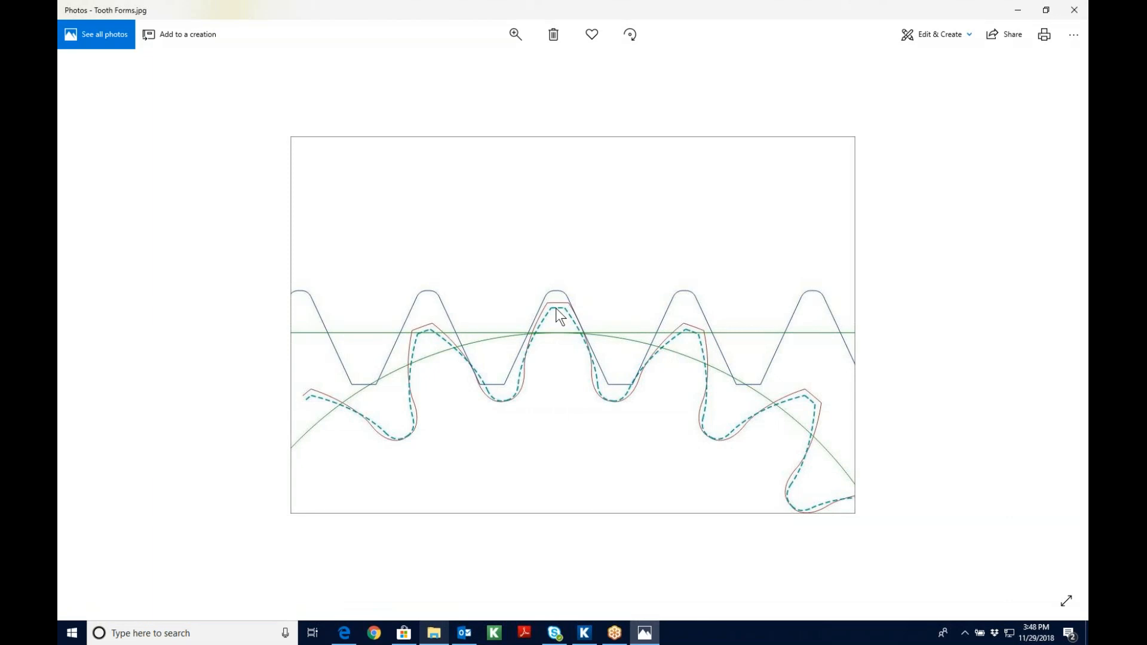
pyautogui.moveTo(569, 316)
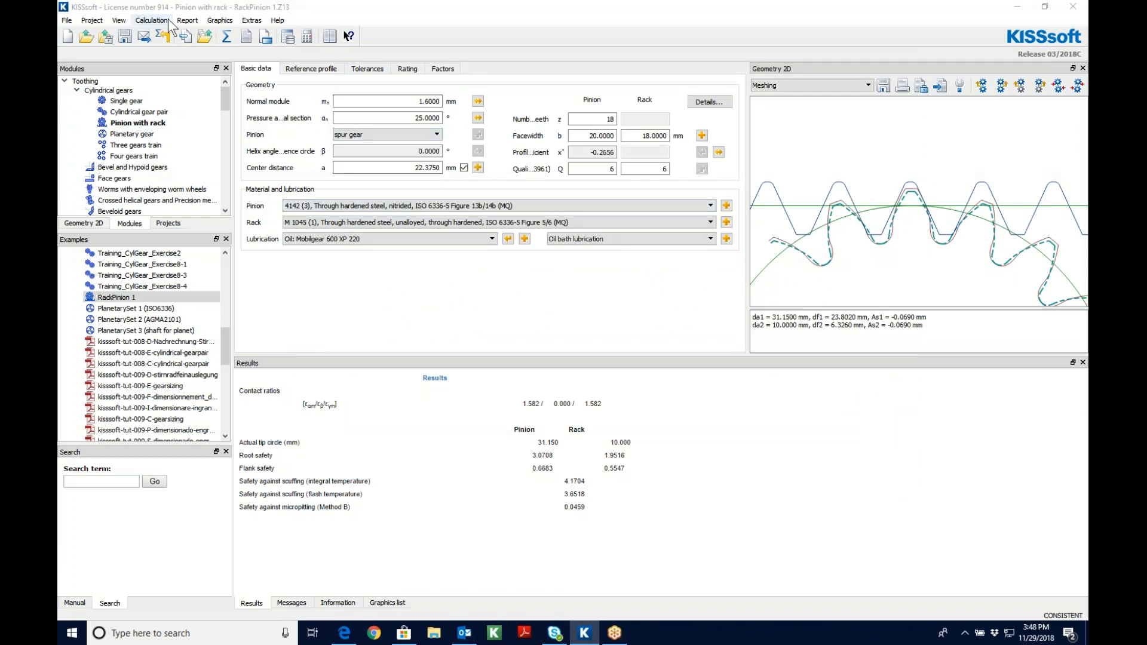
# - Add the Modifications page and save the pinion's automatic tooth form as a reference curve
pyautogui.click(152, 20)
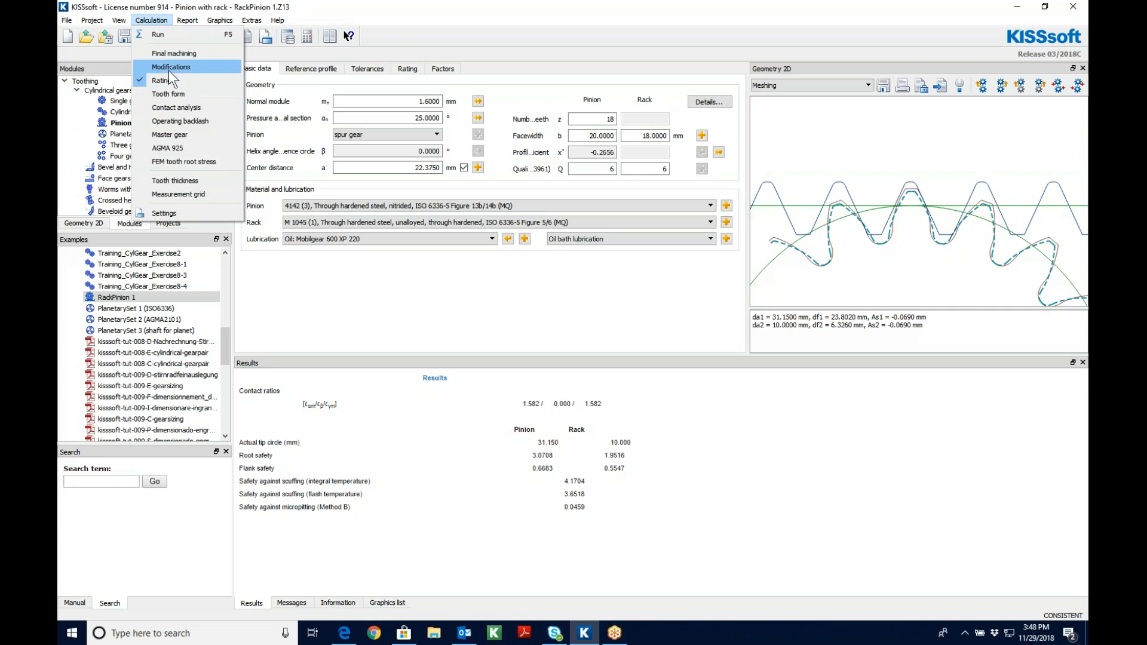
pyautogui.click(170, 66)
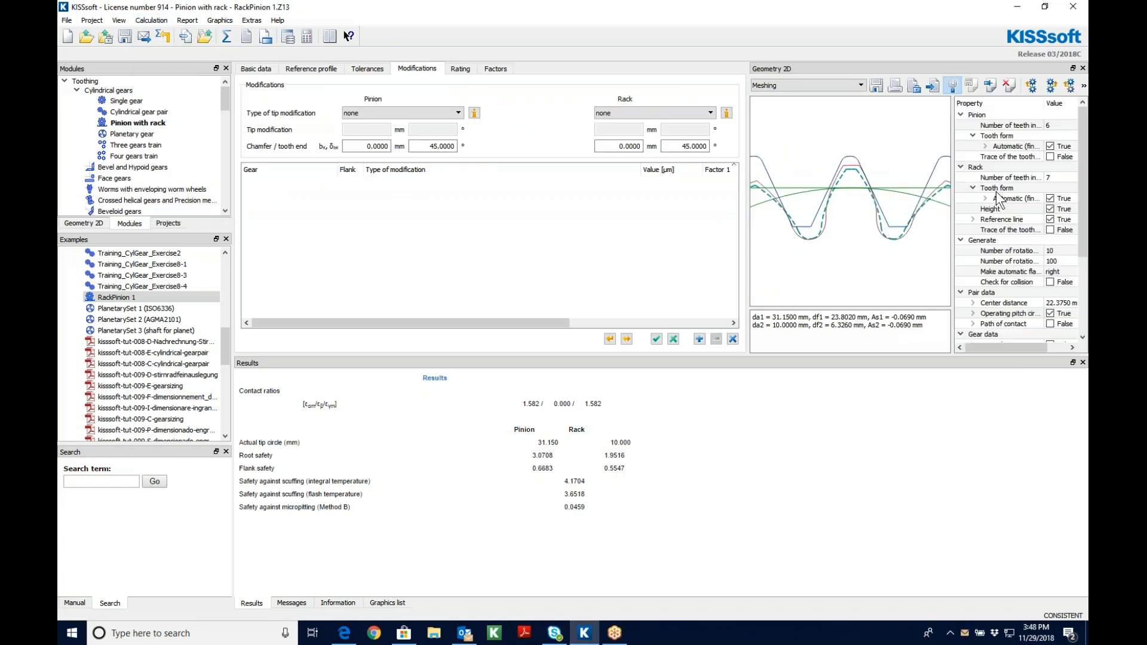
pyautogui.moveTo(1013, 157)
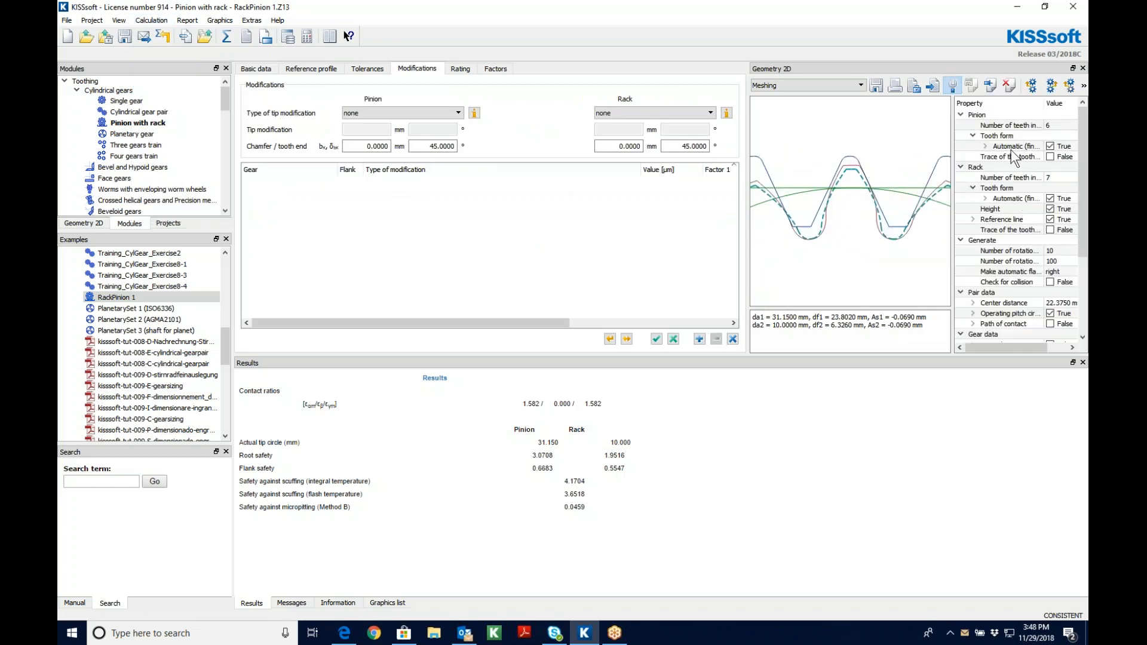
pyautogui.click(1013, 145)
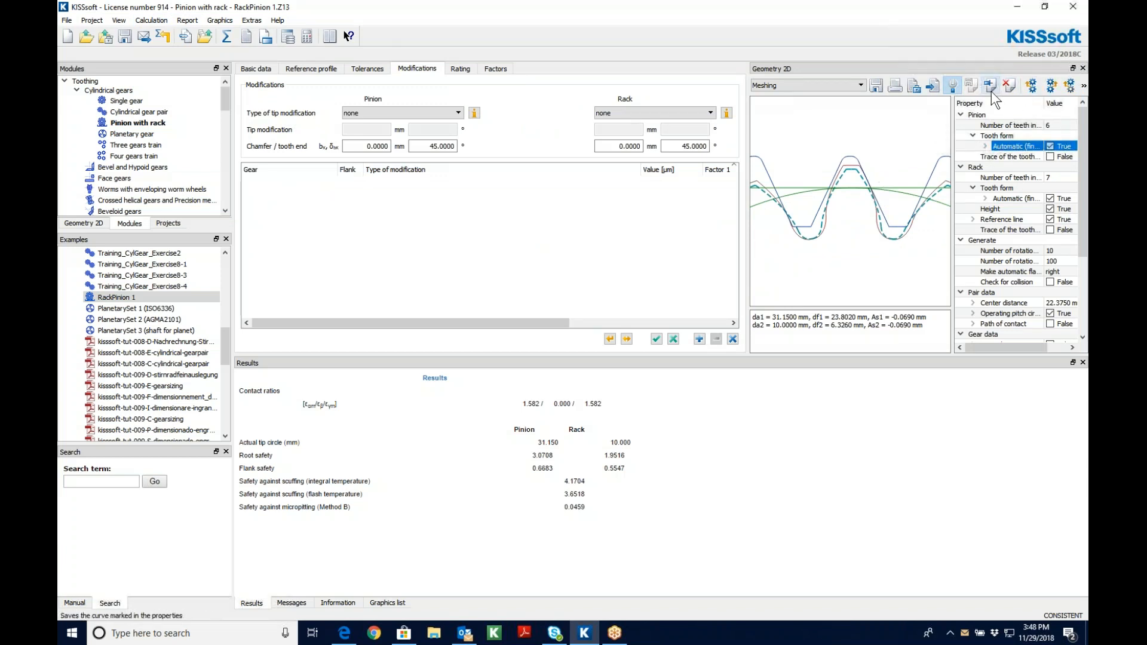
pyautogui.click(990, 85)
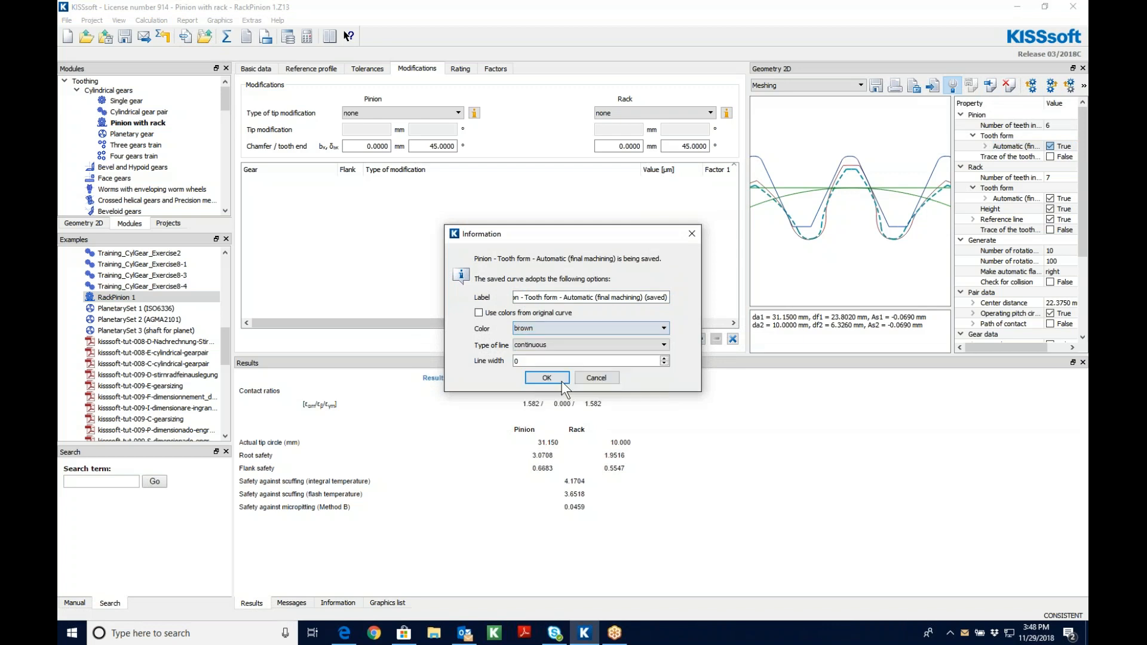
pyautogui.click(585, 360)
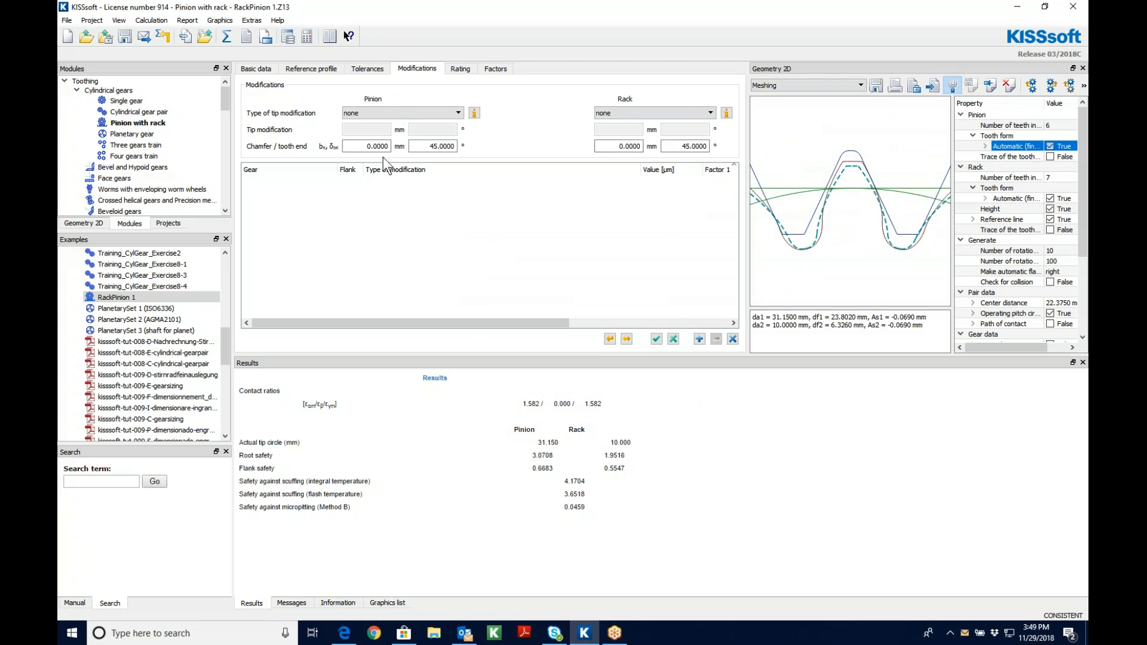
# - Set the pinion tip modification to Rounding with r_K 0.2 and dismiss the warning
pyautogui.click(366, 146)
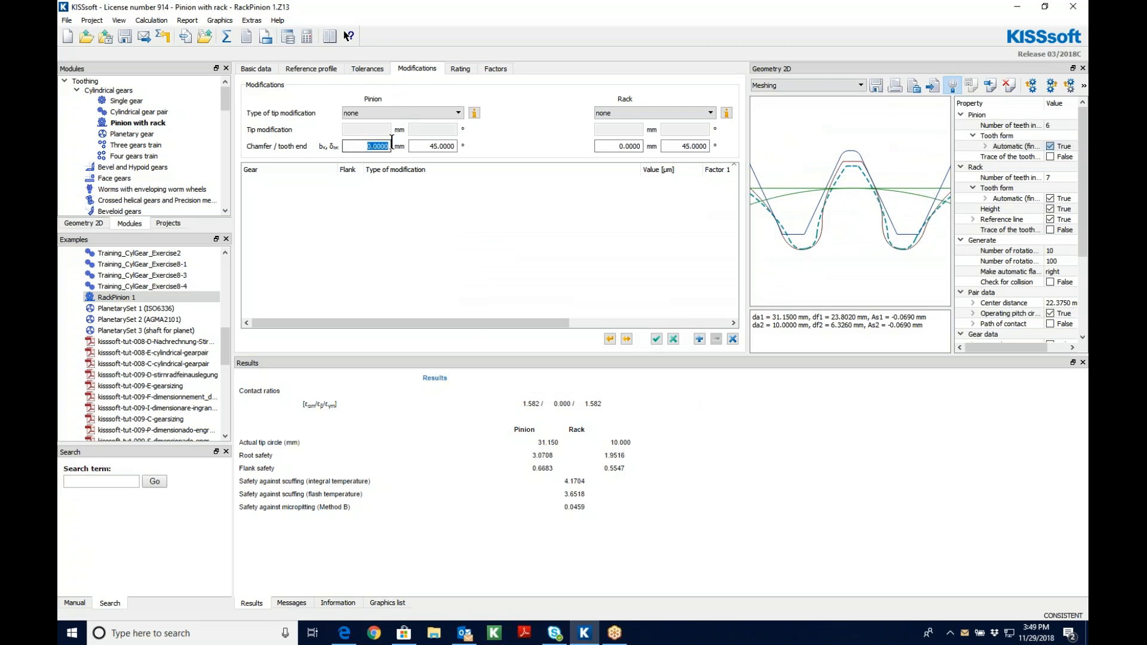
pyautogui.click(401, 111)
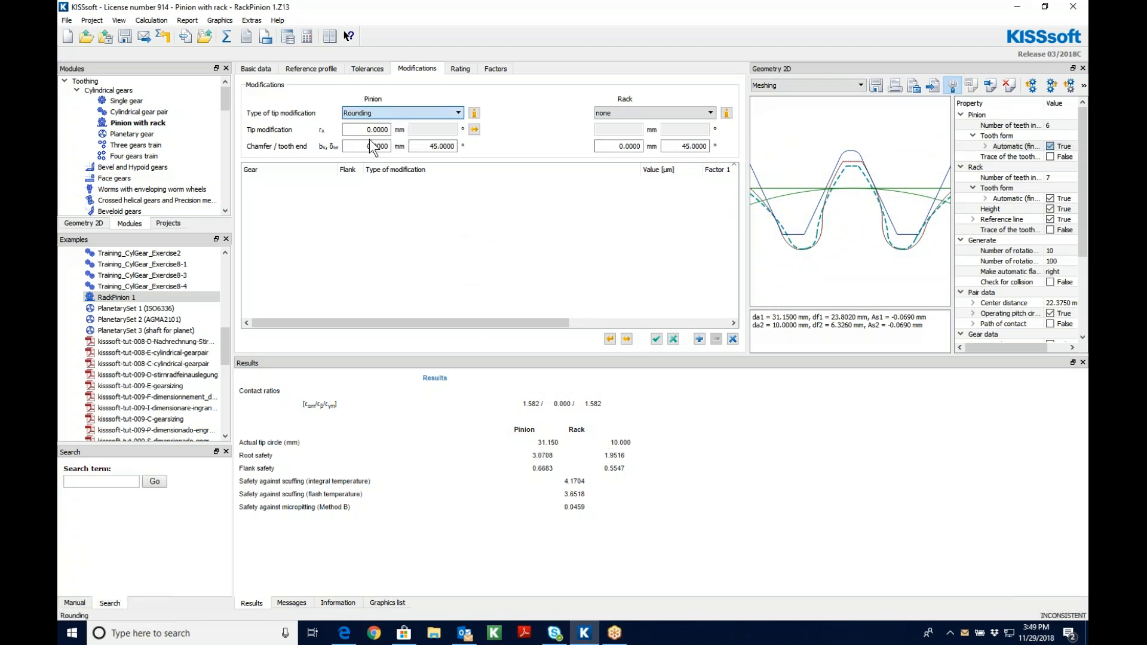
pyautogui.click(369, 129)
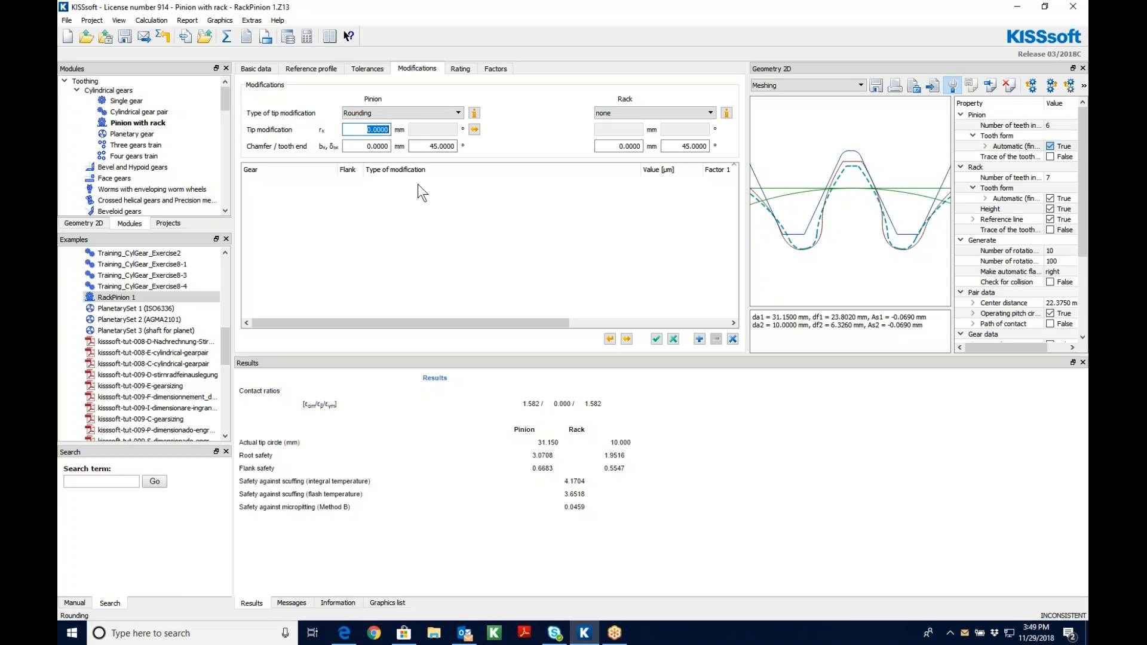
pyautogui.write('0.2')
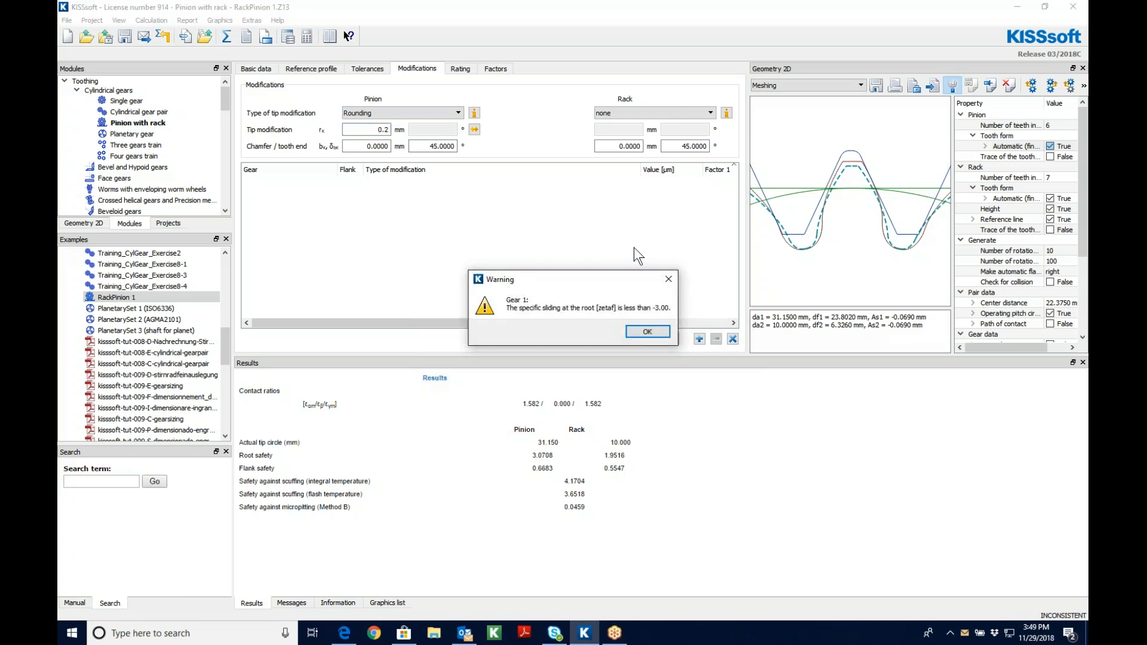
pyautogui.click(647, 330)
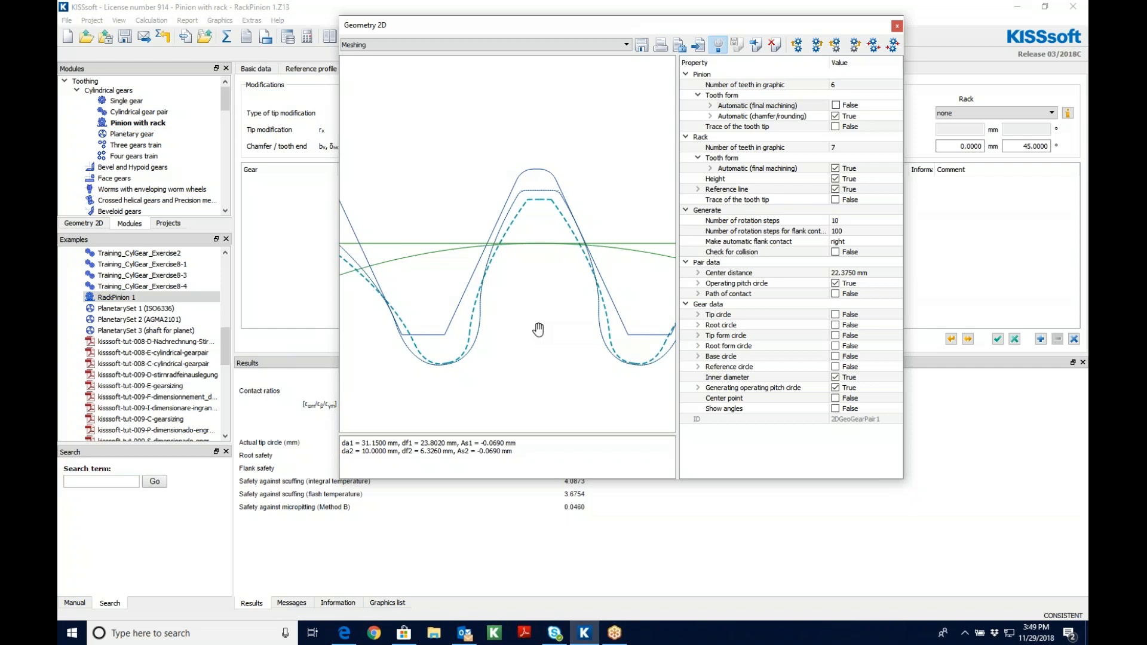
pyautogui.moveTo(542, 279)
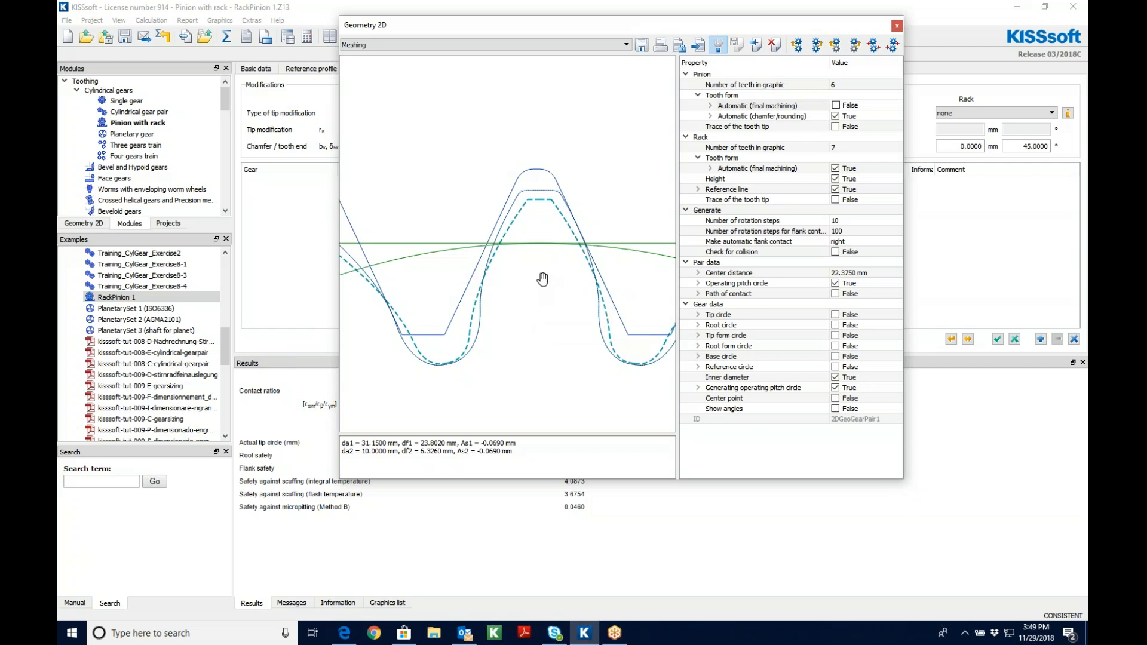
pyautogui.moveTo(571, 335)
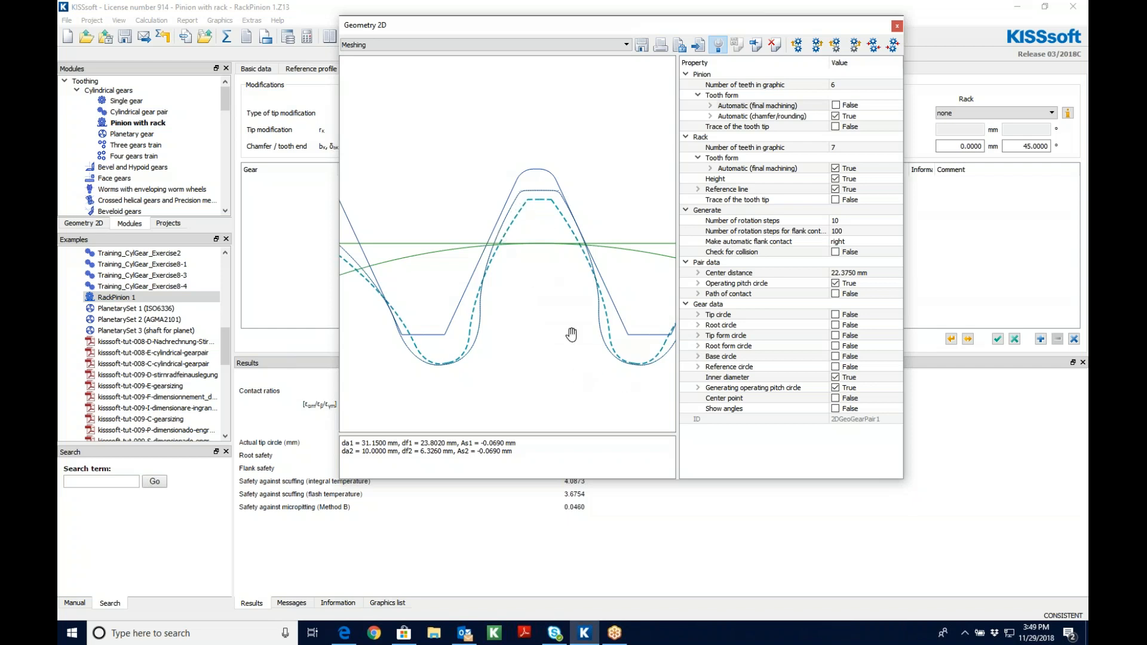